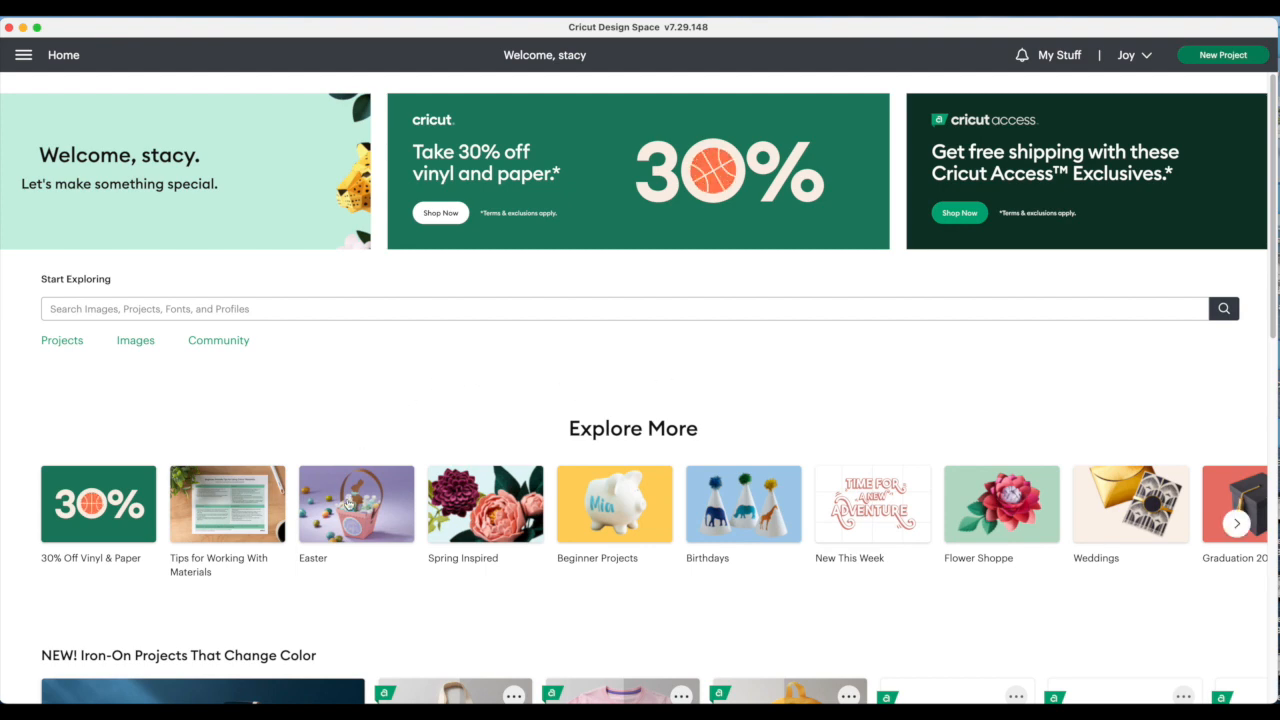
Step: Locate the Easter Cards row on the home page and open the Bunny with Balloon Card details
scroll(down, 3)
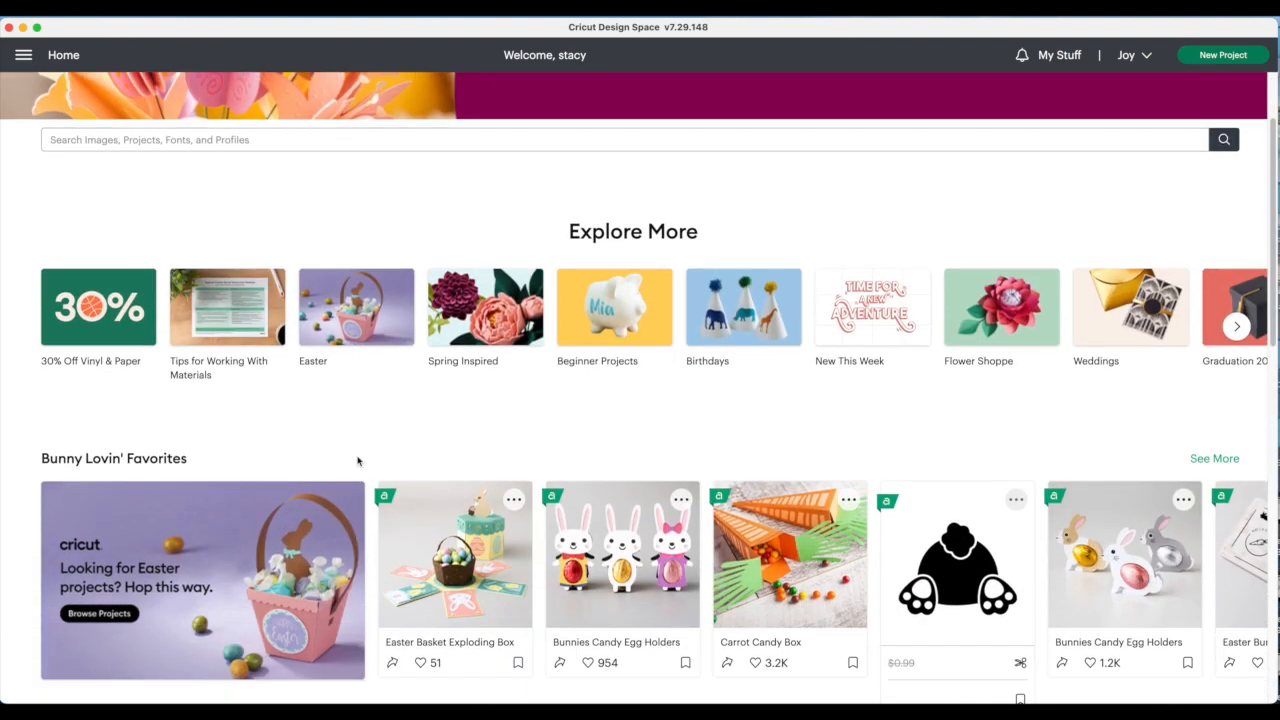
scroll(down, 3)
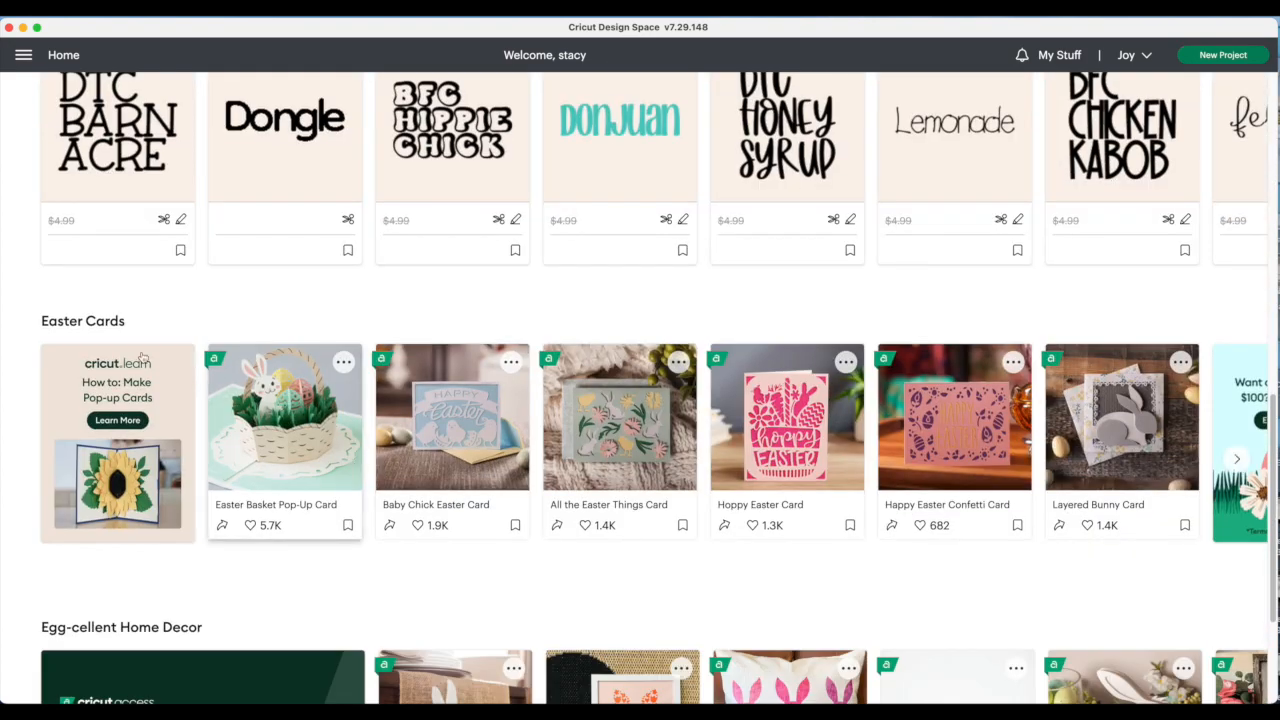
mouse_move(1188, 450)
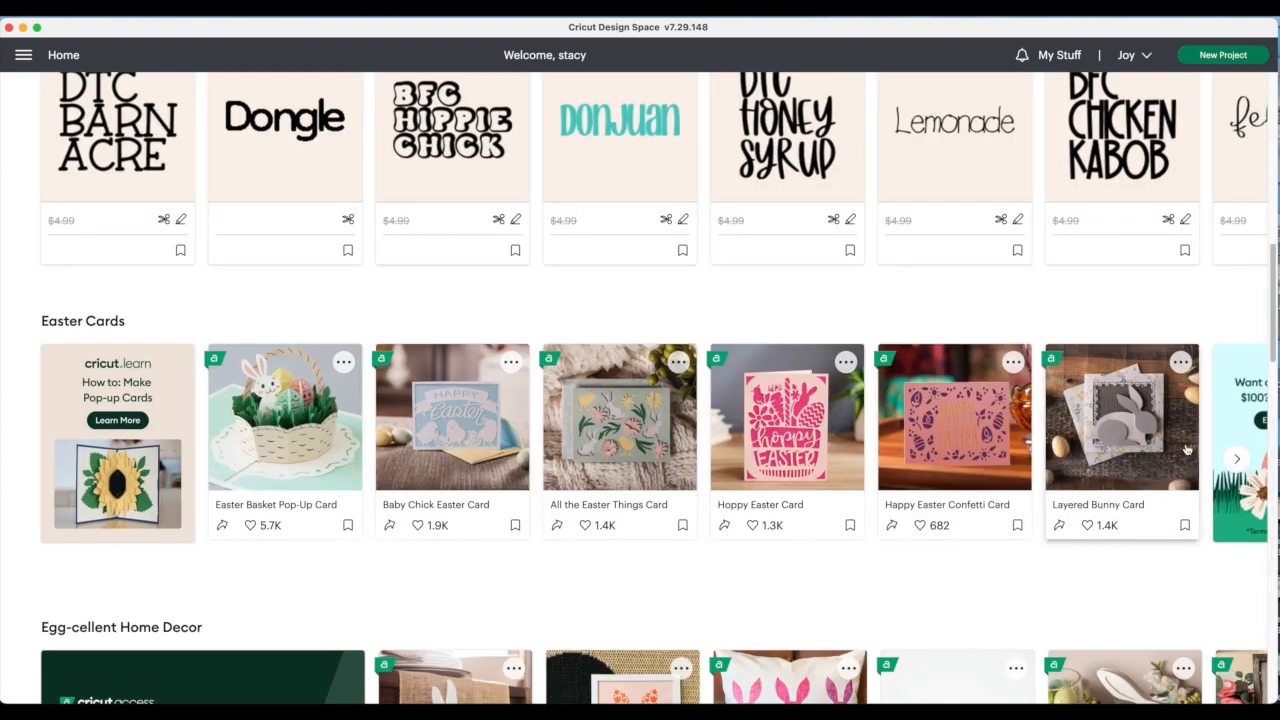
click(1236, 458)
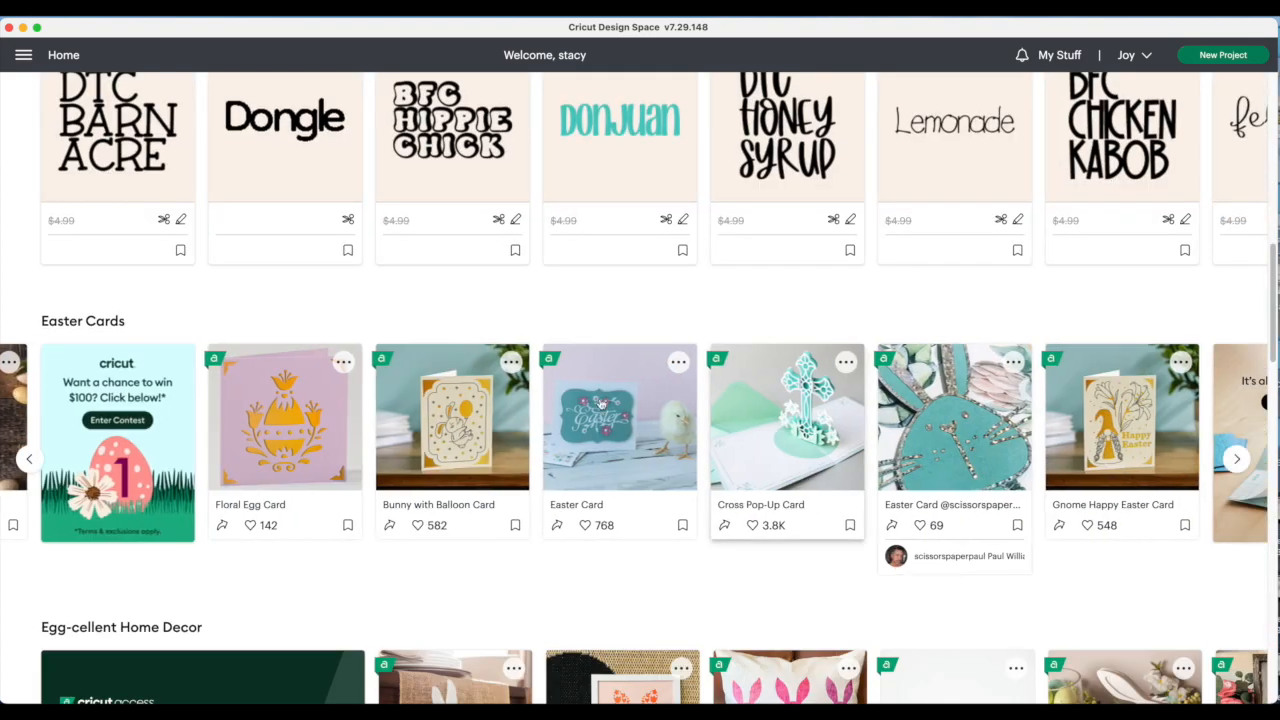
mouse_move(452, 418)
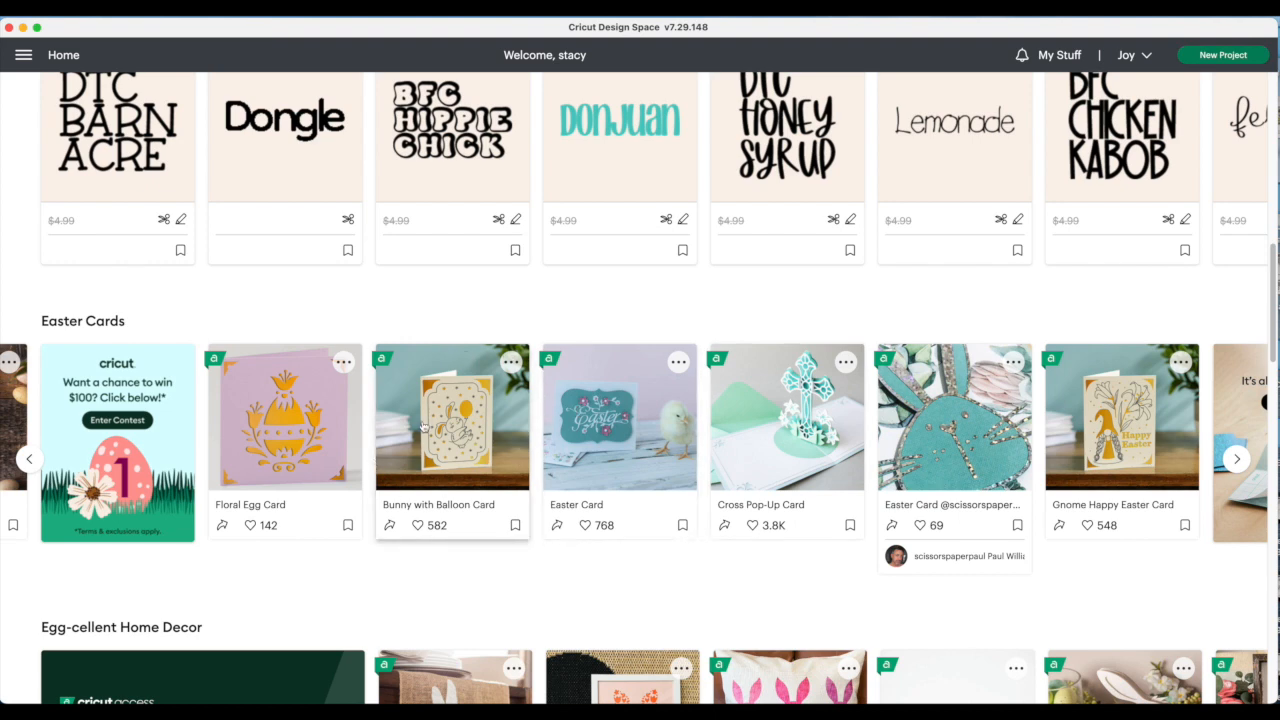
click(452, 418)
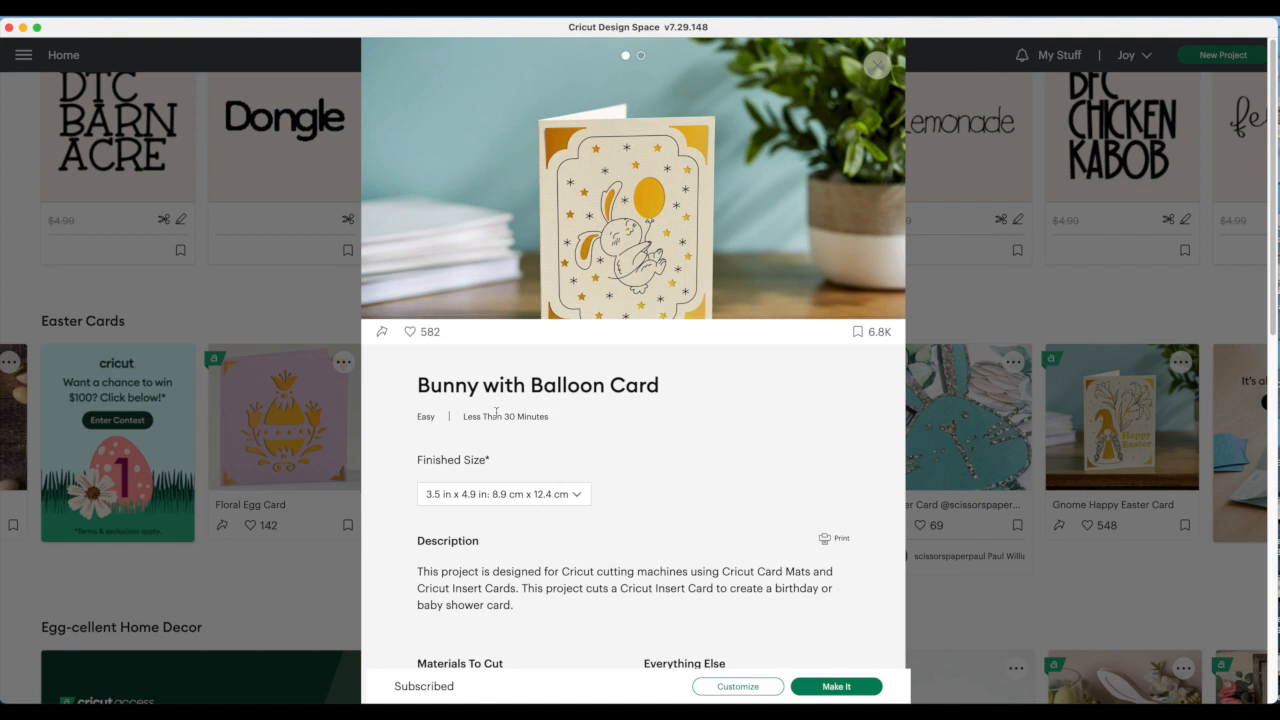
mouse_move(488, 488)
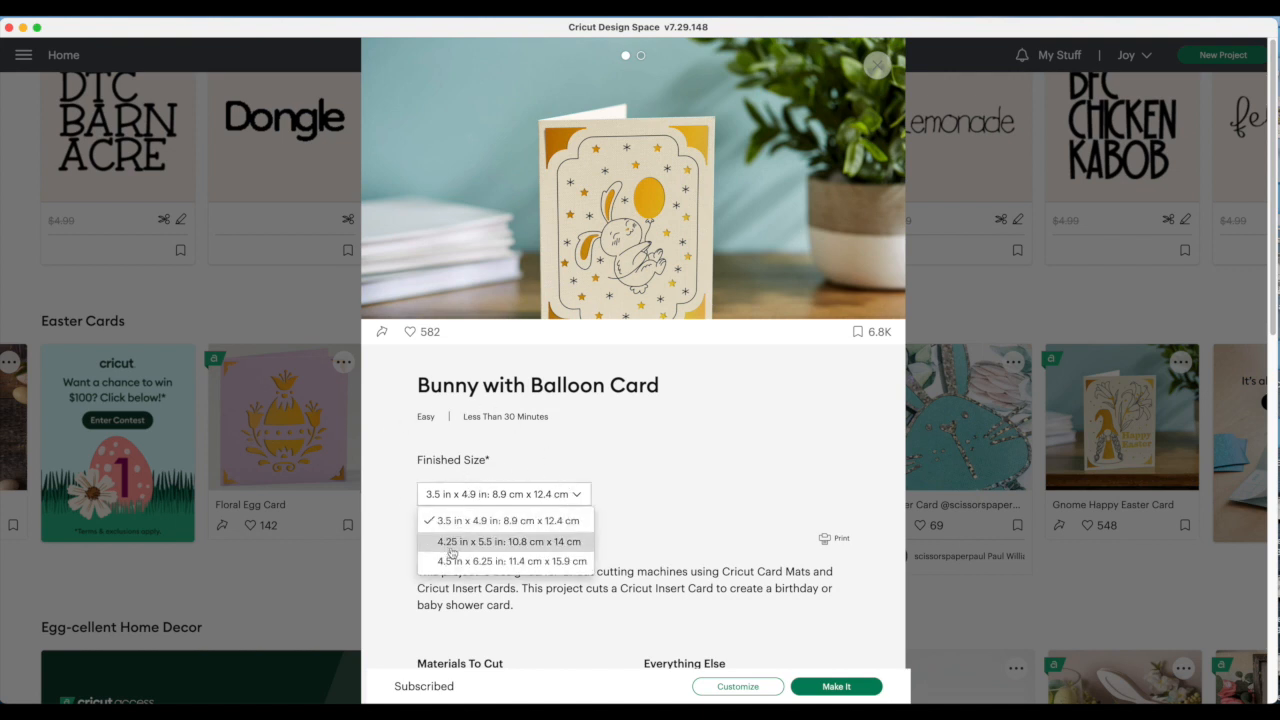
mouse_move(500, 550)
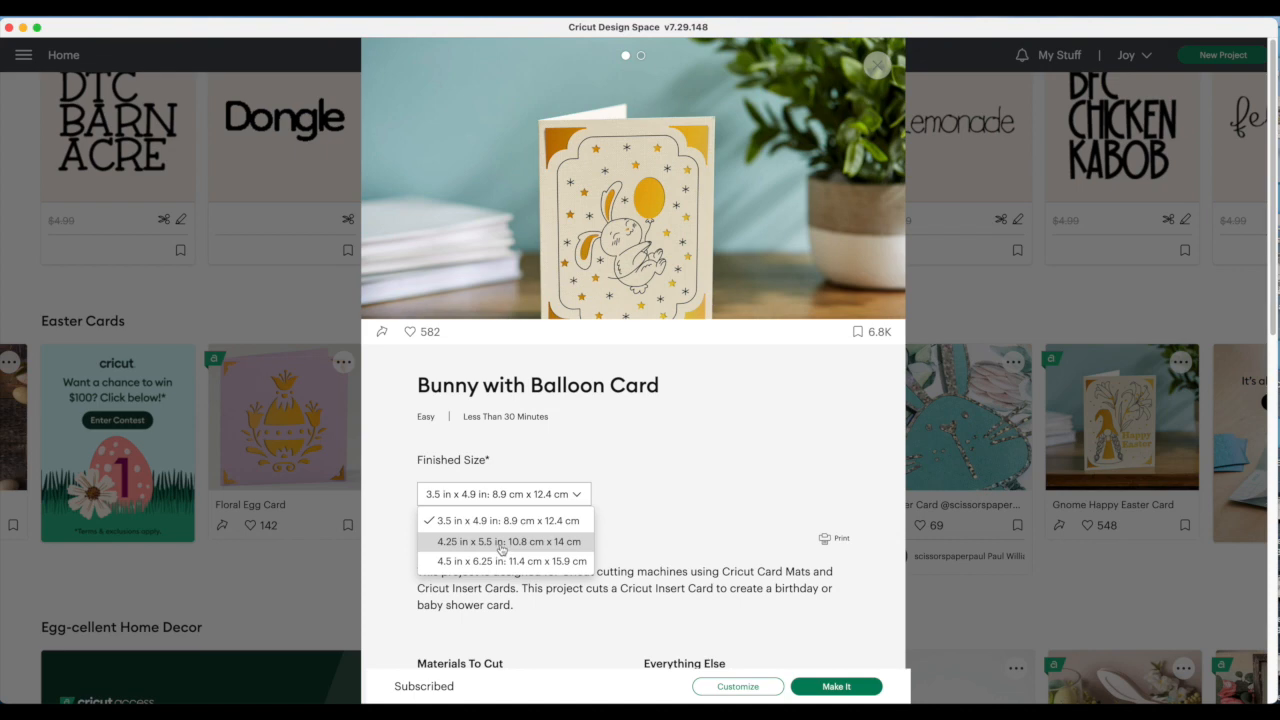
Step: Choose the 4.25 in x 5.5 in finished size and send the card to the canvas for customizing
click(508, 540)
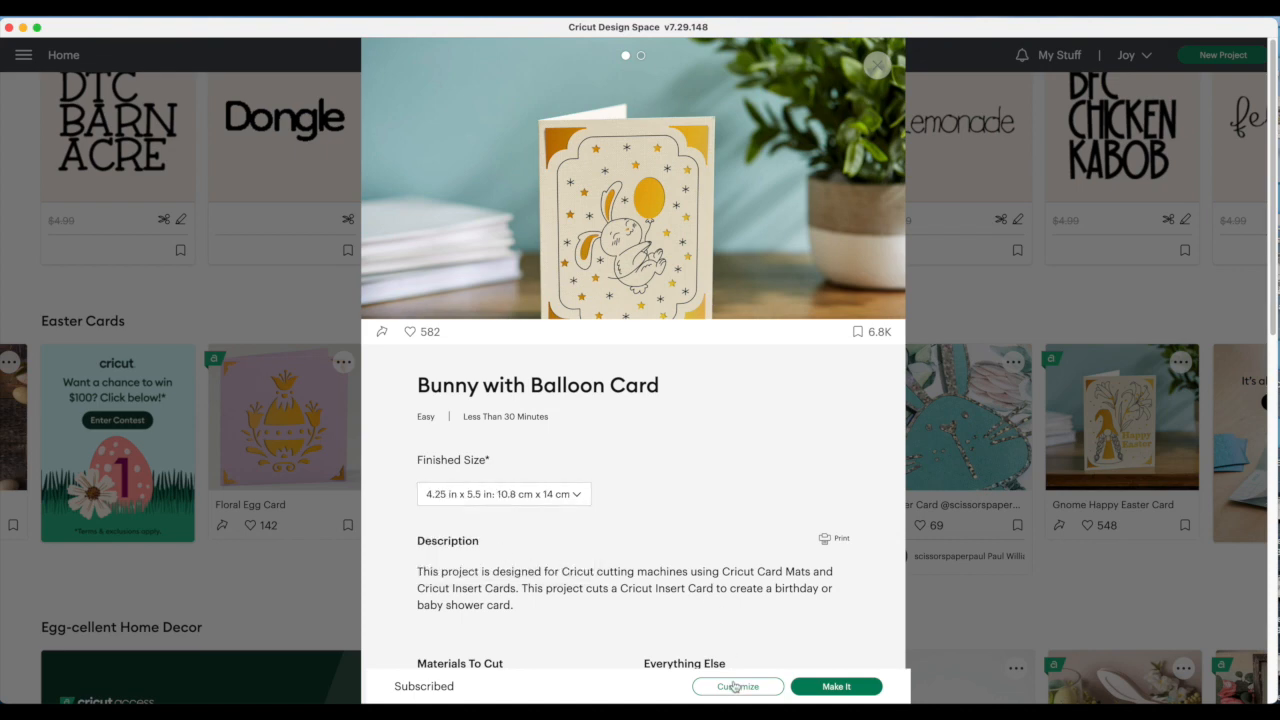
click(736, 686)
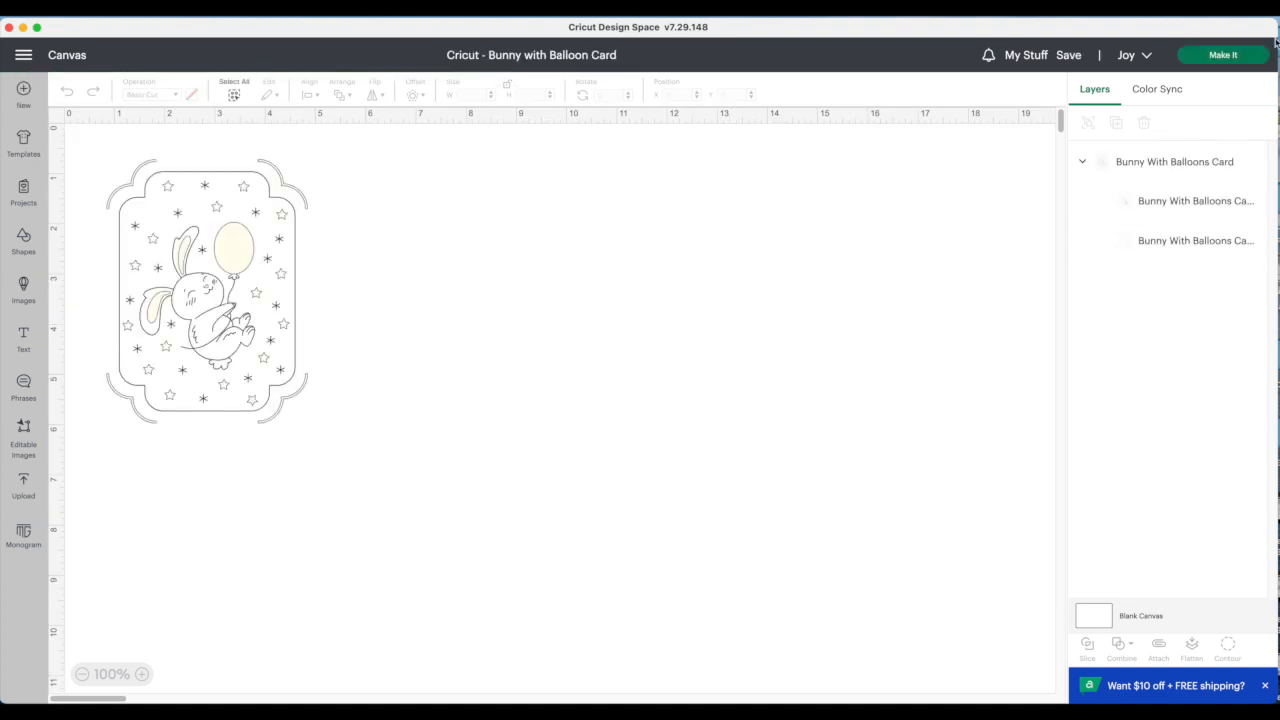
Step: Preview the card on the Make It screen, then cancel back to the canvas for editing
click(1224, 56)
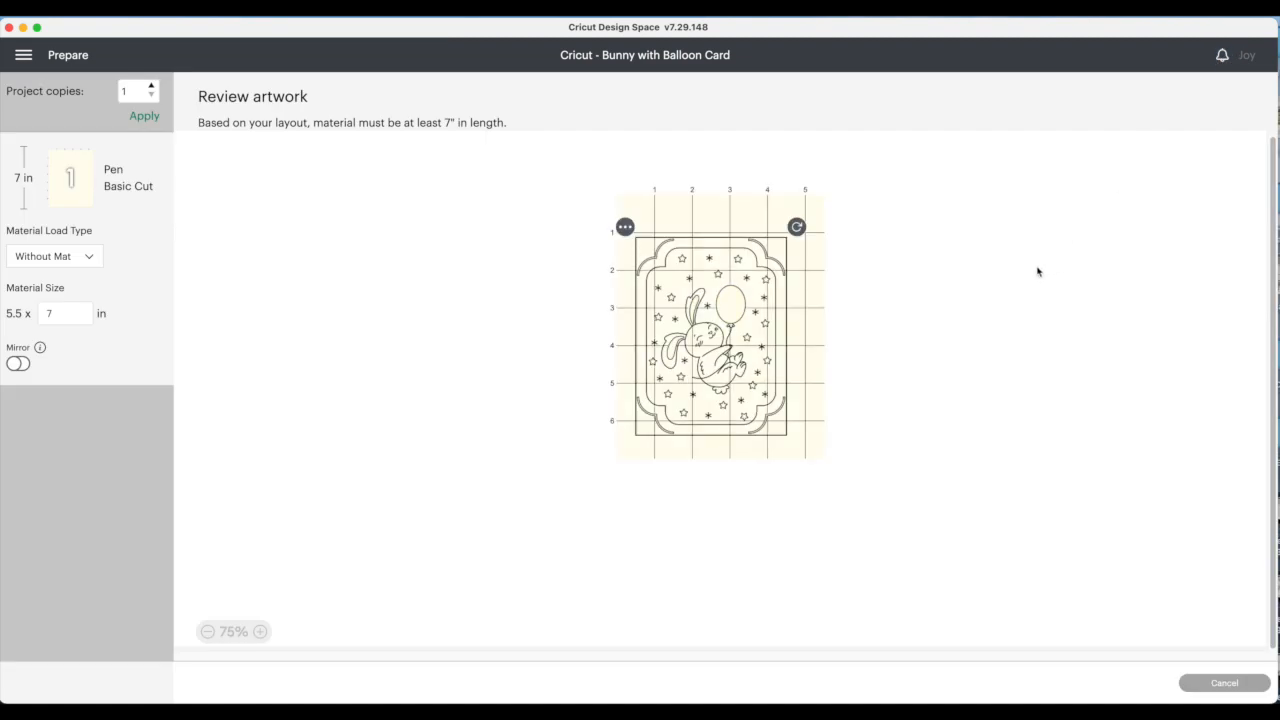
click(1224, 682)
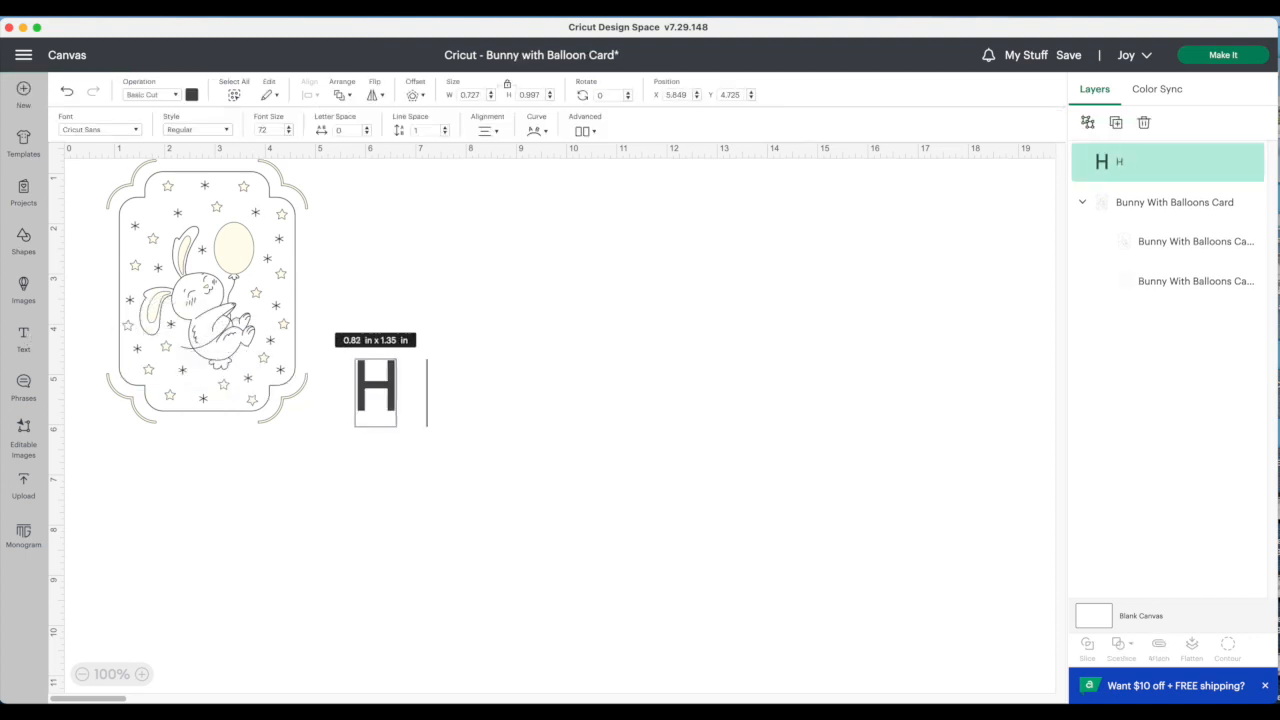
Step: Finish the text so it reads 'Happy Easter!'
text(appy Eag)
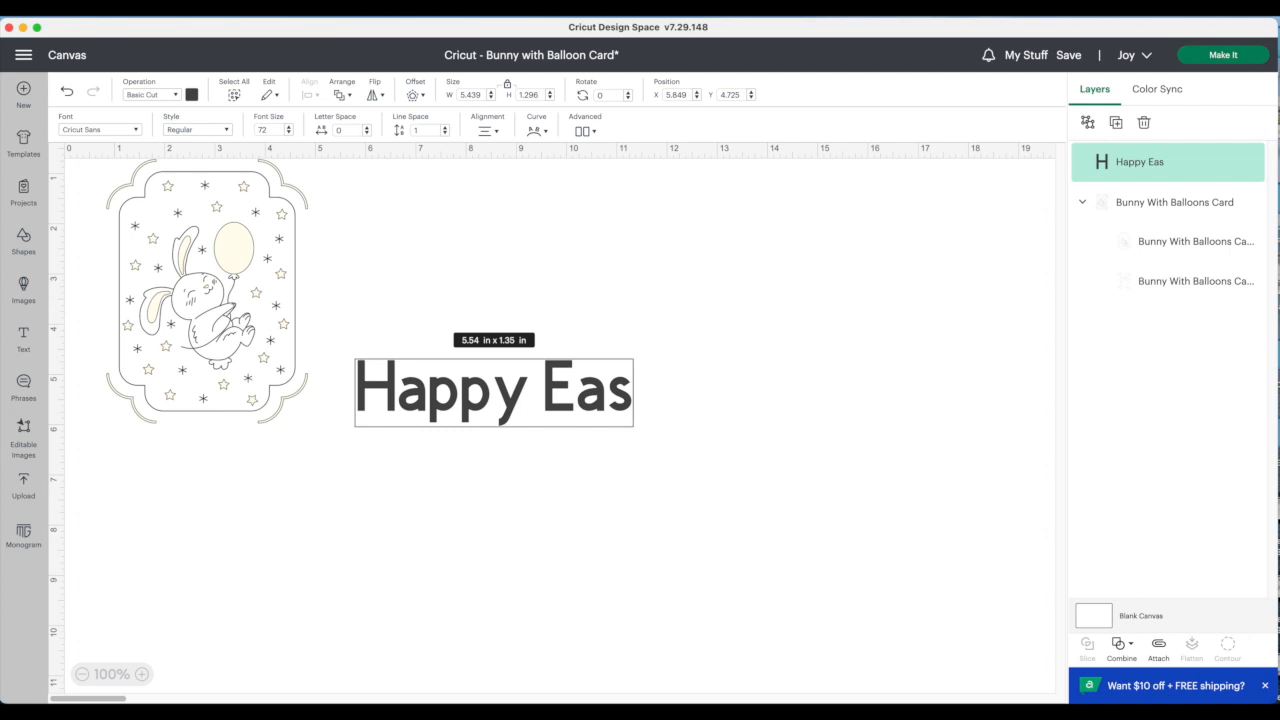
text(ter!)
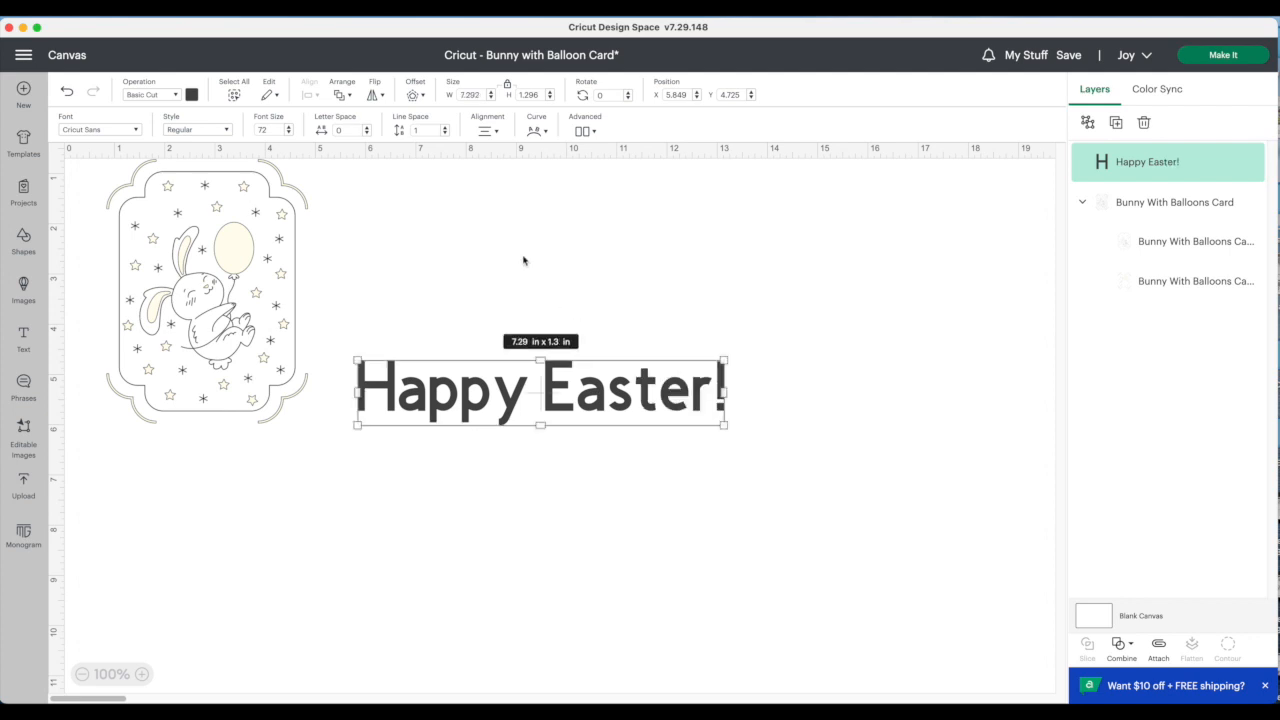
mouse_move(184, 20)
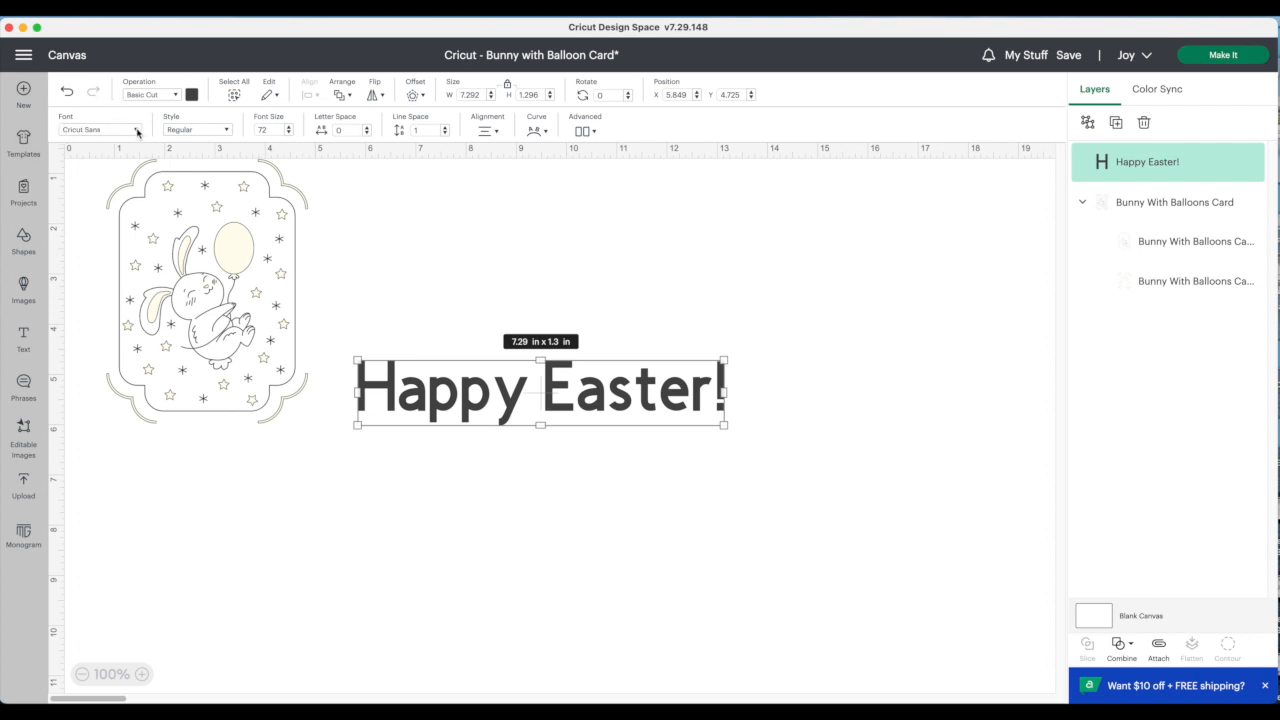
Step: Change the 'Happy Easter!' text to a thin single-layer writing font
click(100, 128)
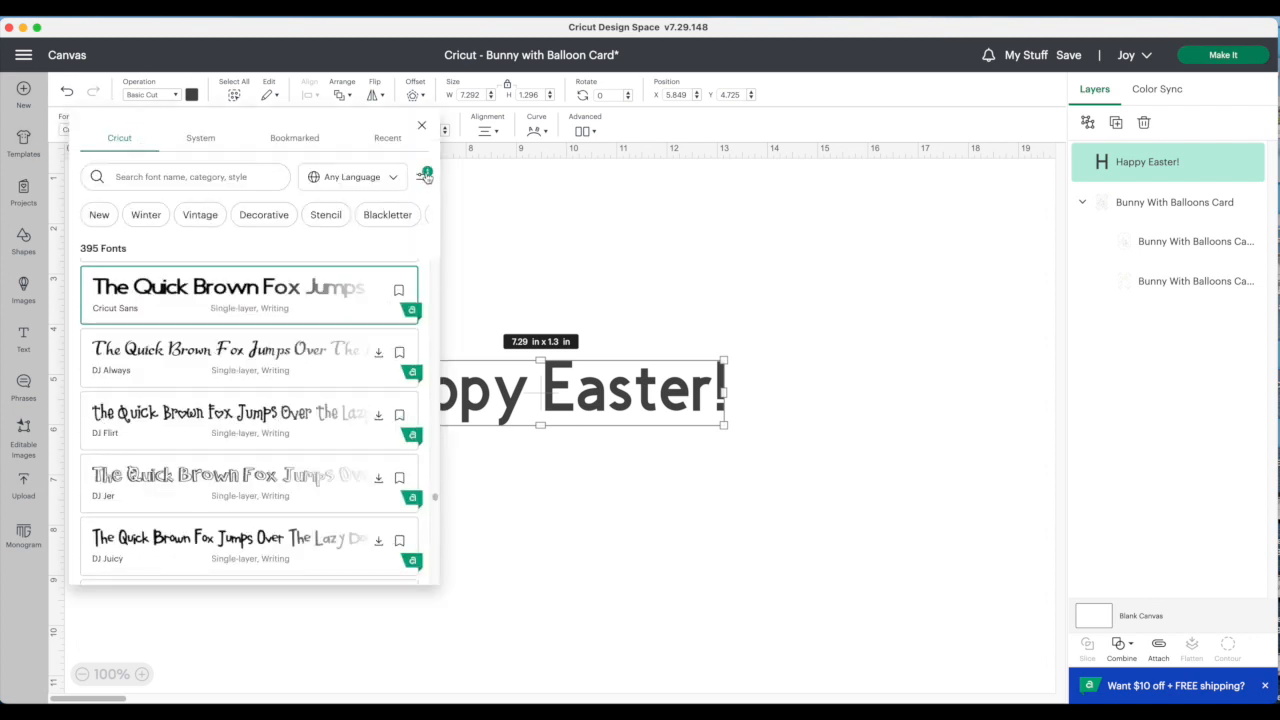
click(424, 176)
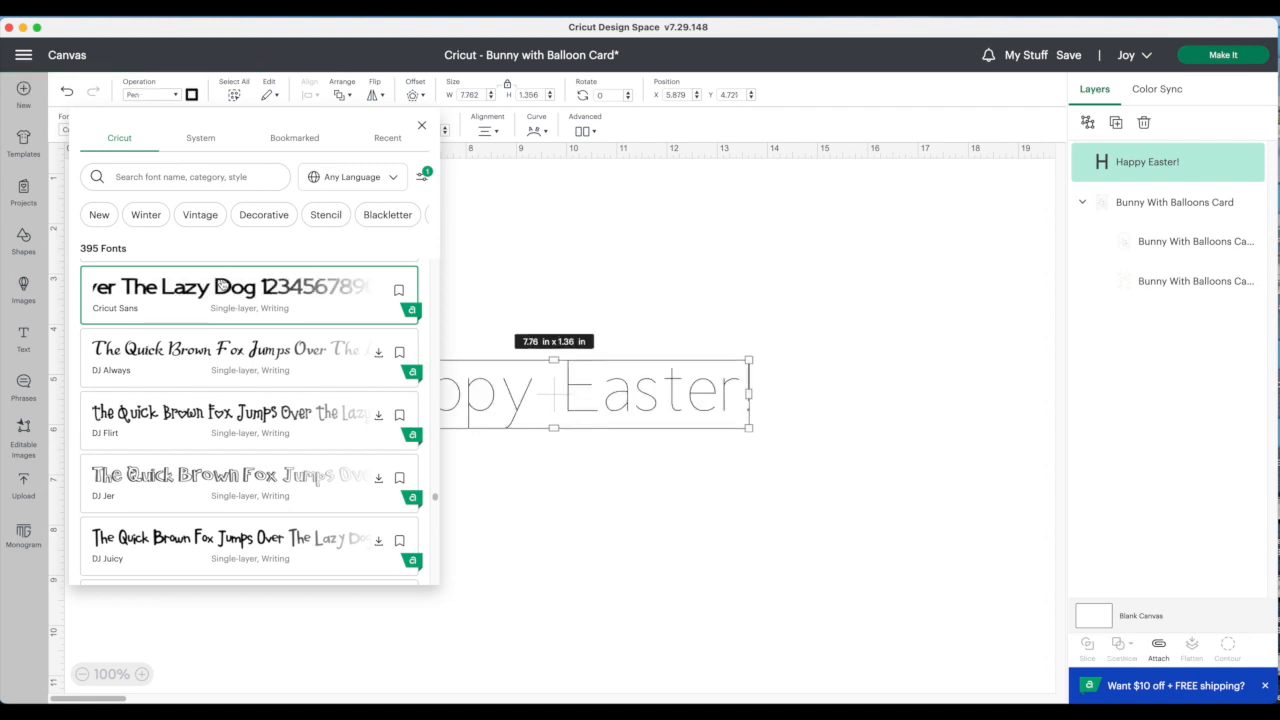
click(420, 126)
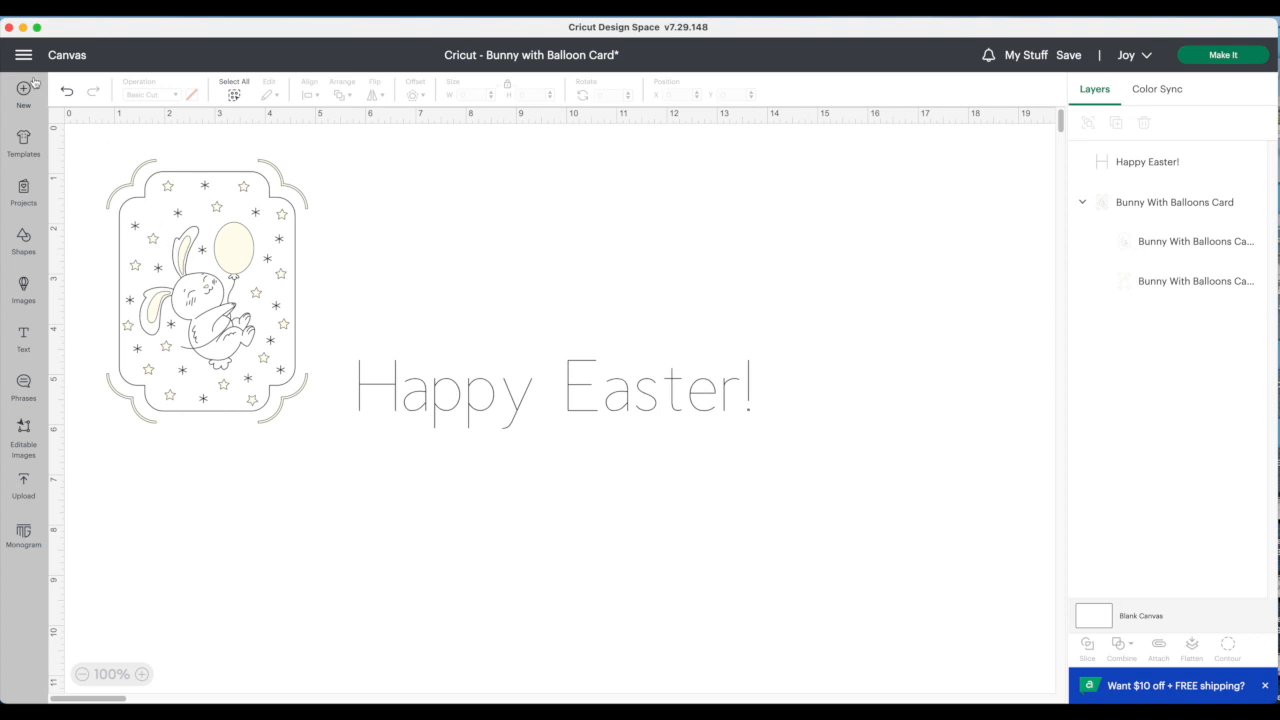
Step: Insert a Swallowtail banner, flip it horizontally and bring up its colour choices
click(24, 240)
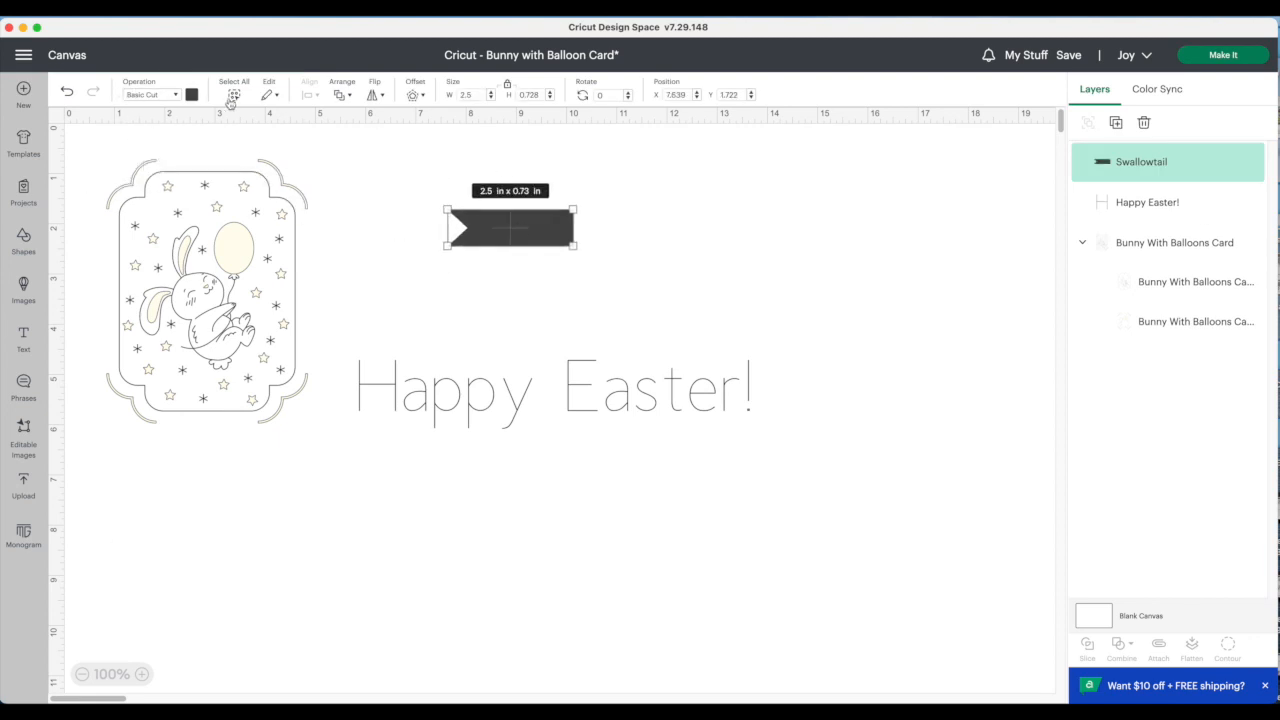
click(374, 94)
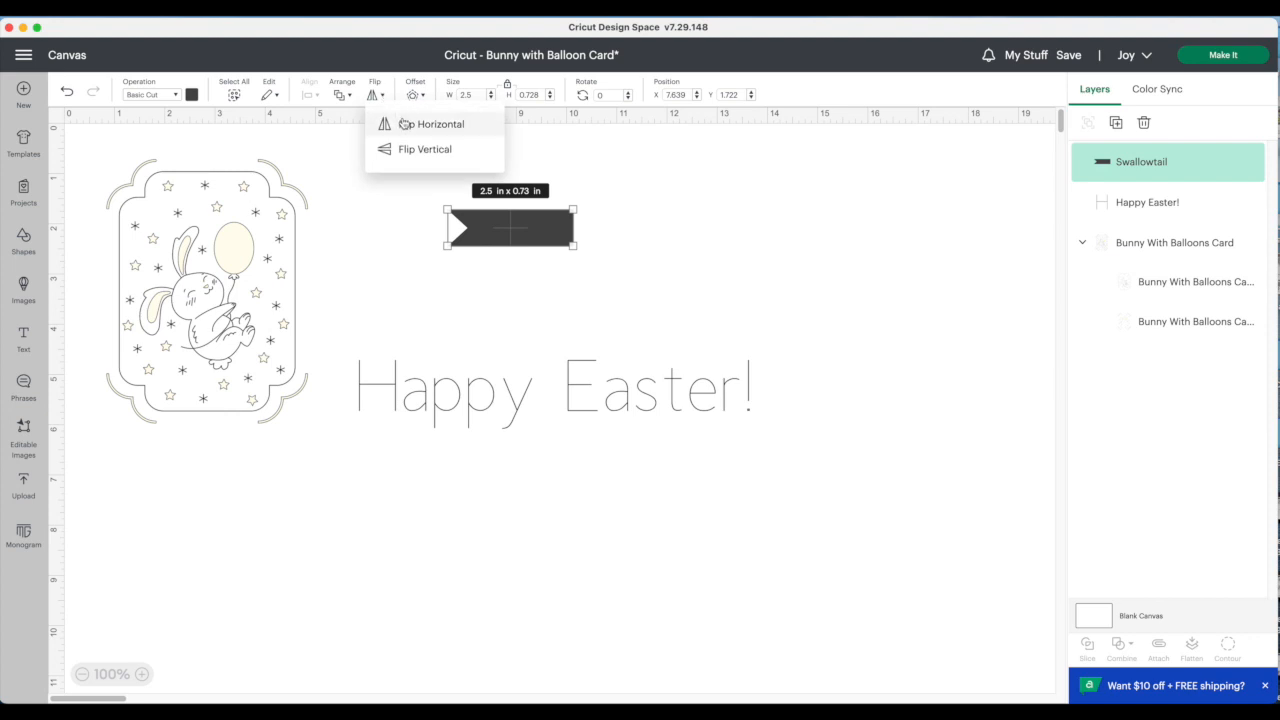
click(438, 124)
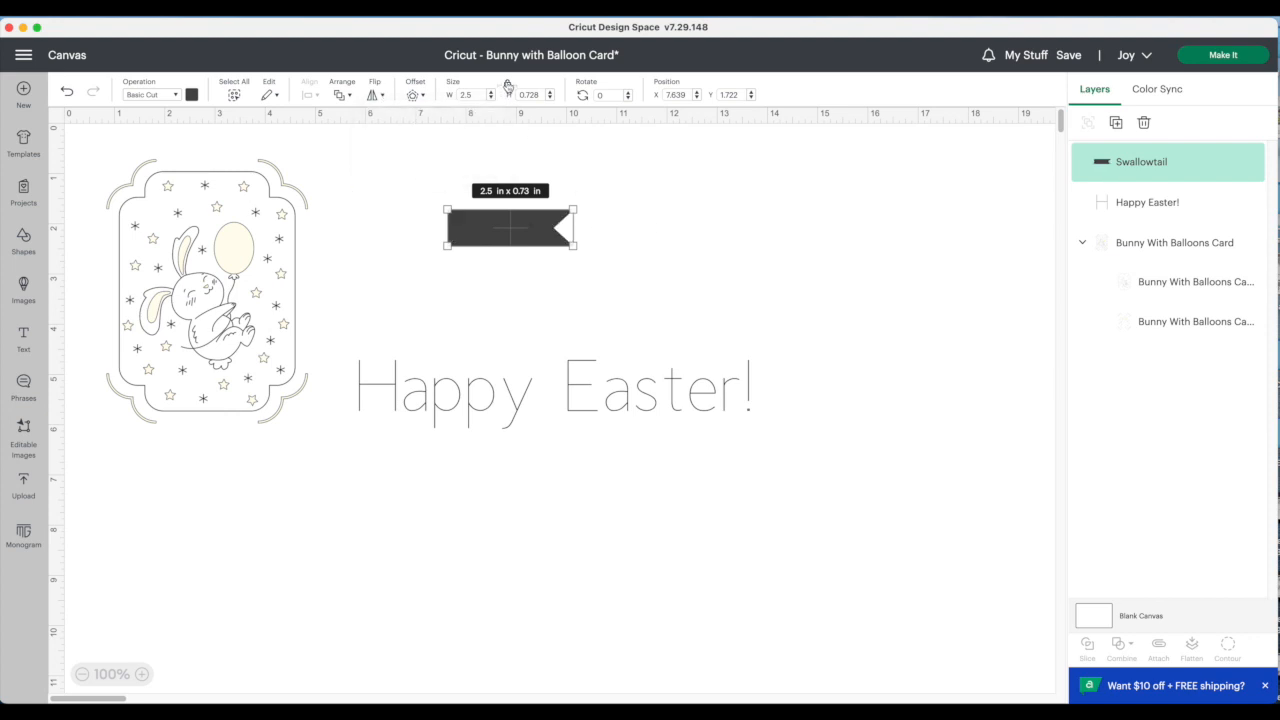
click(192, 94)
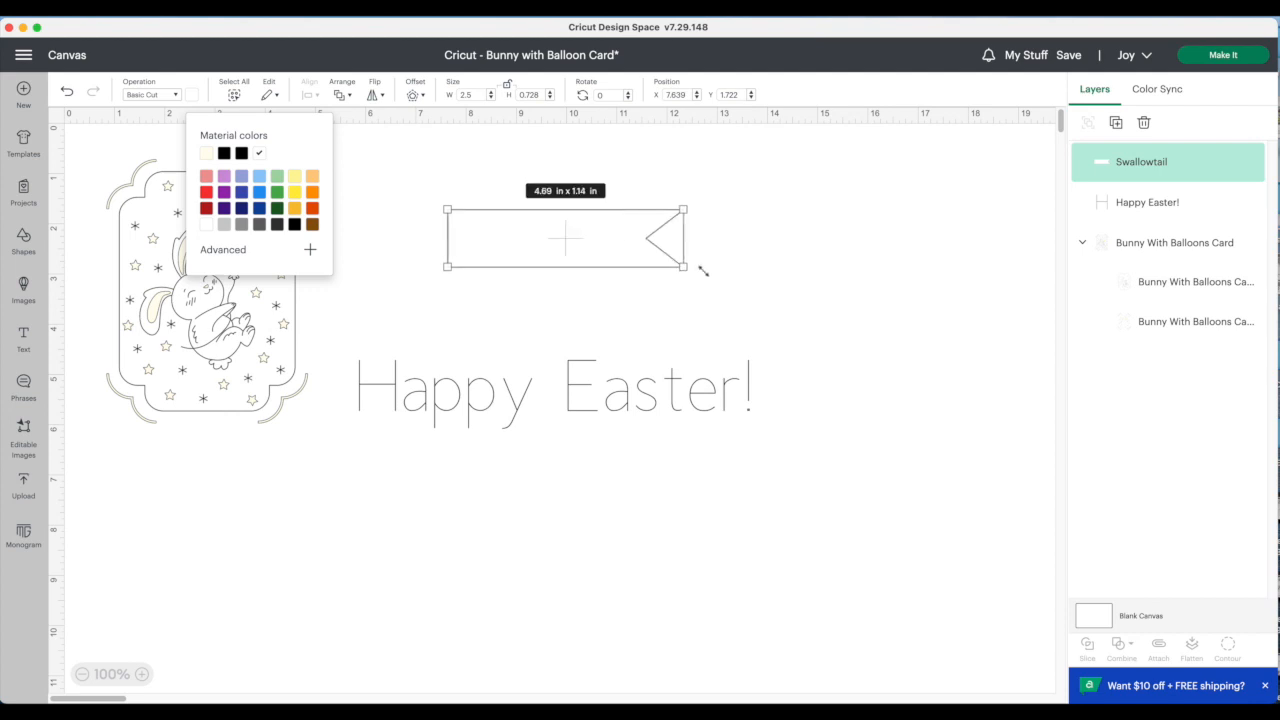
click(1148, 202)
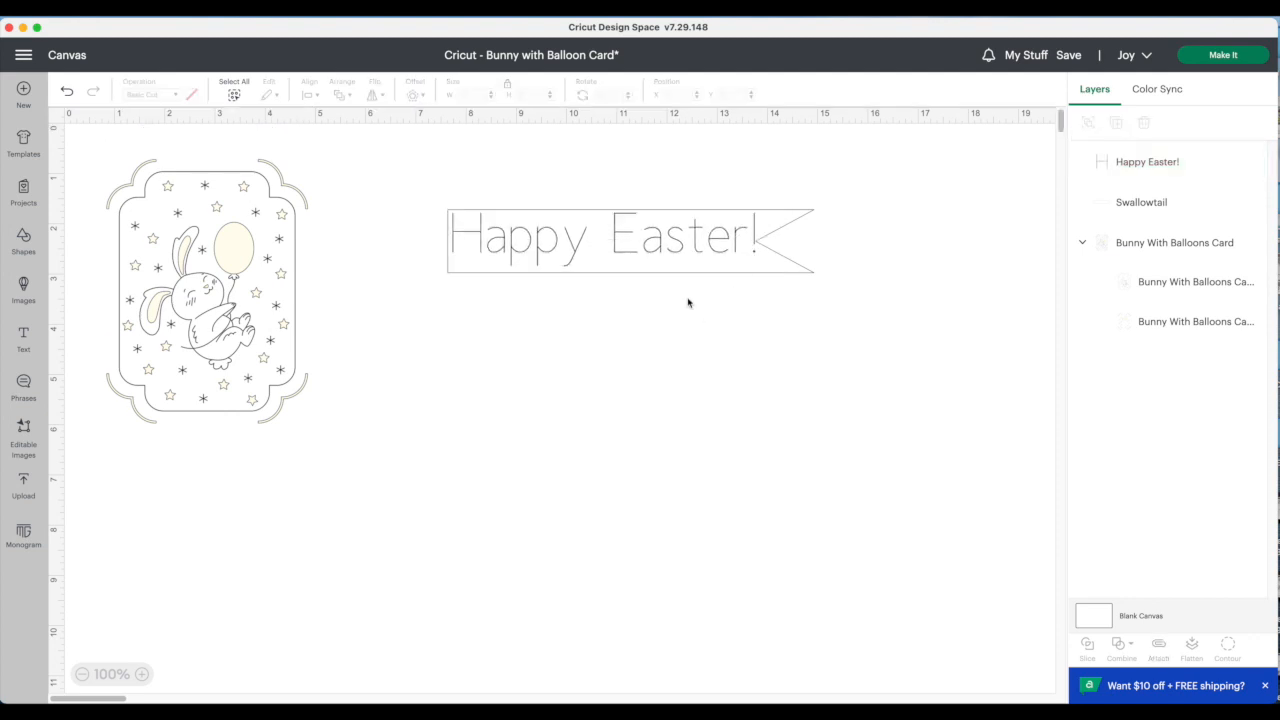
mouse_move(672, 328)
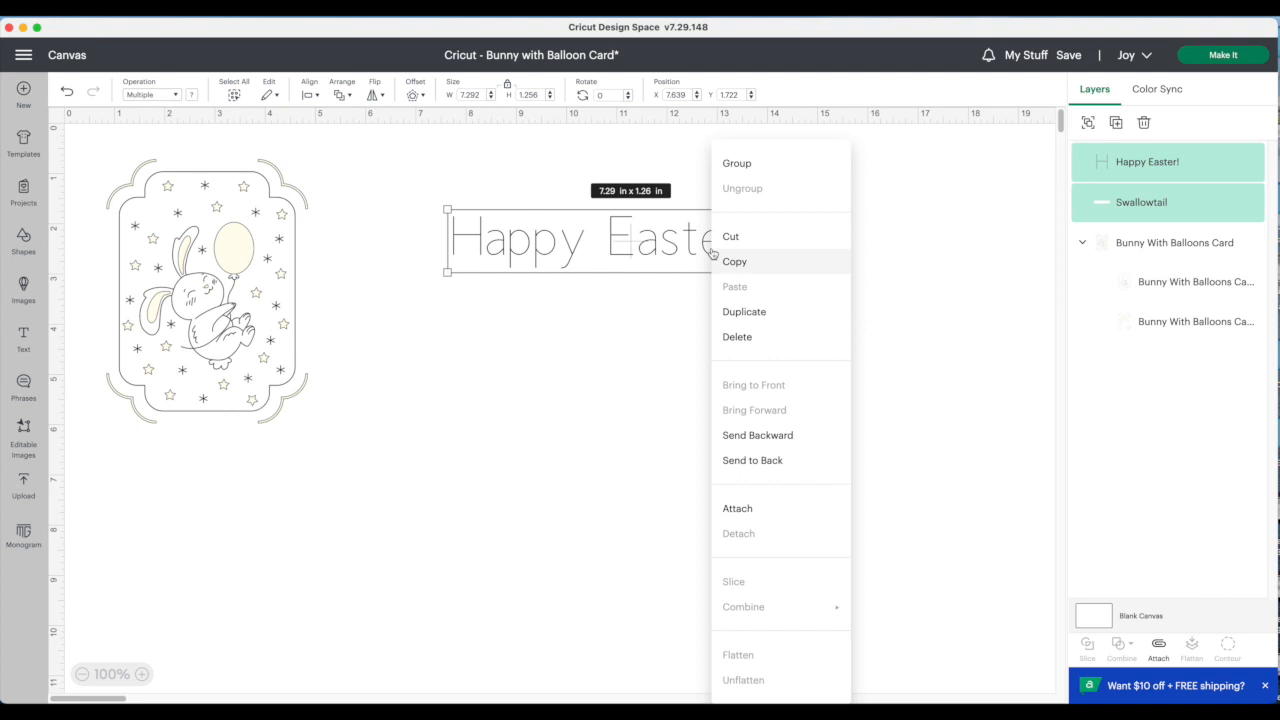
mouse_move(724, 496)
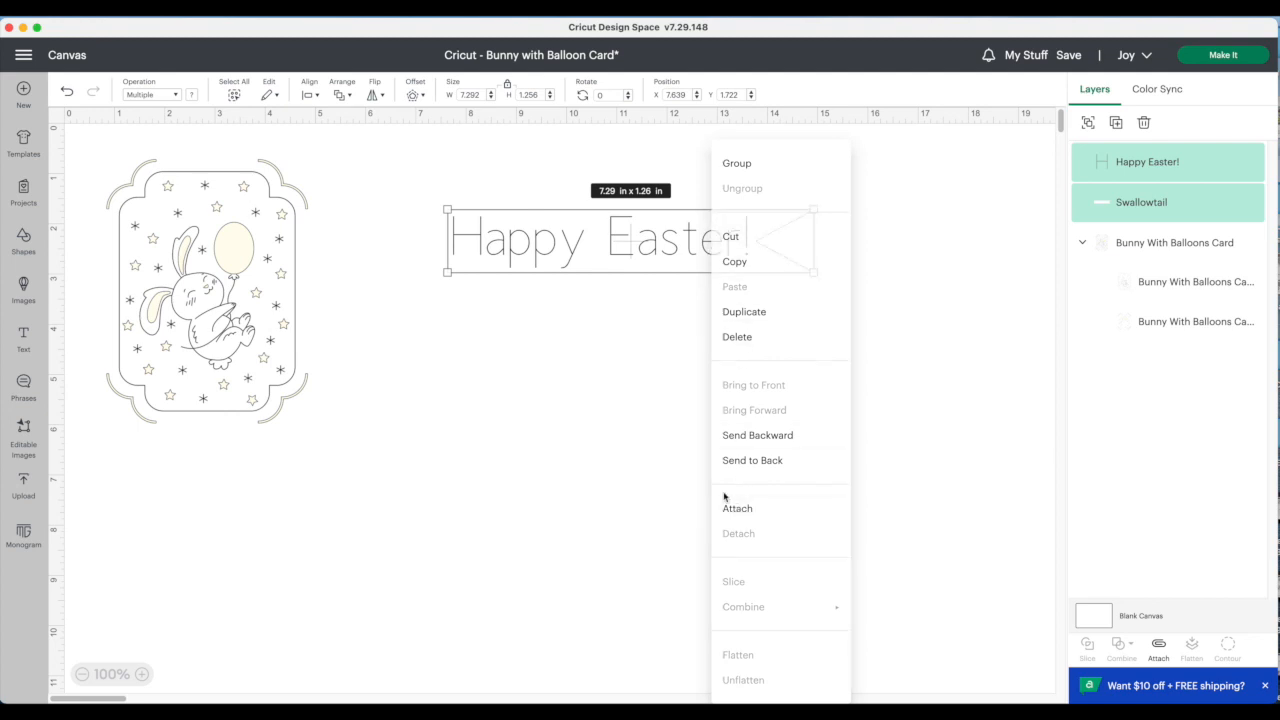
Step: Add an offset of about 0.087 in around the attached 'Happy Easter!' banner
click(736, 508)
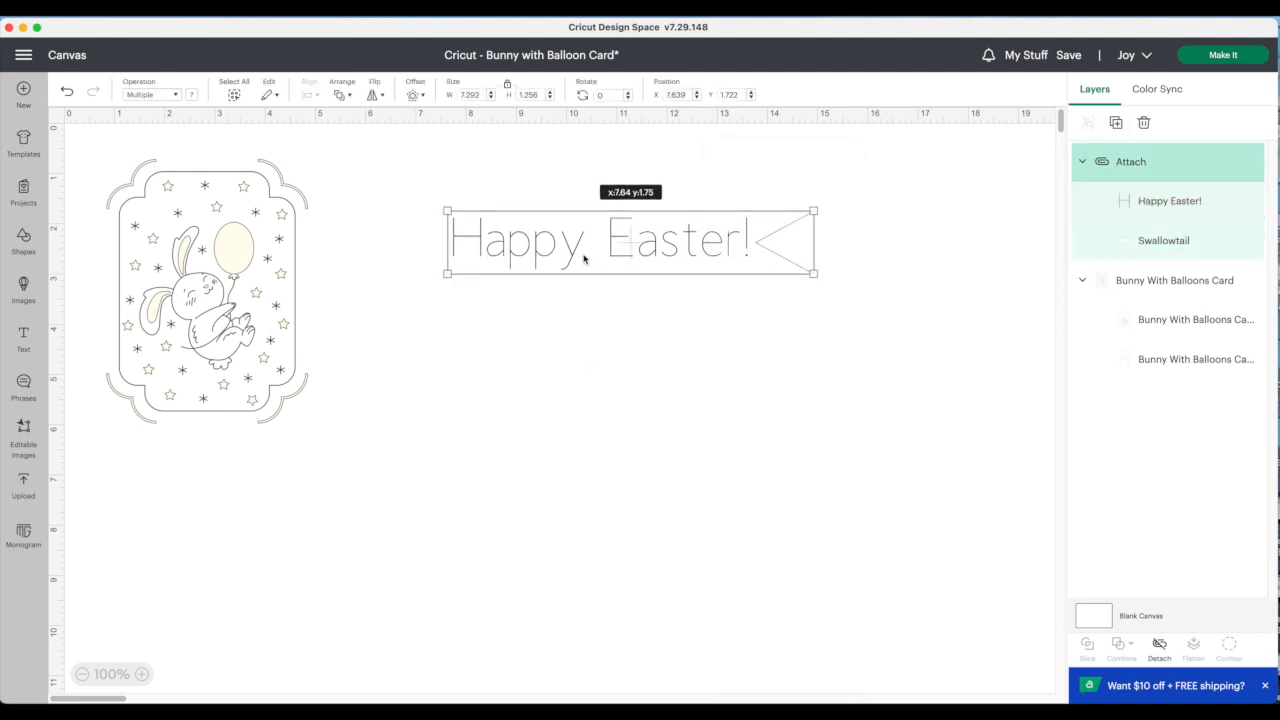
drag(630, 240, 630, 250)
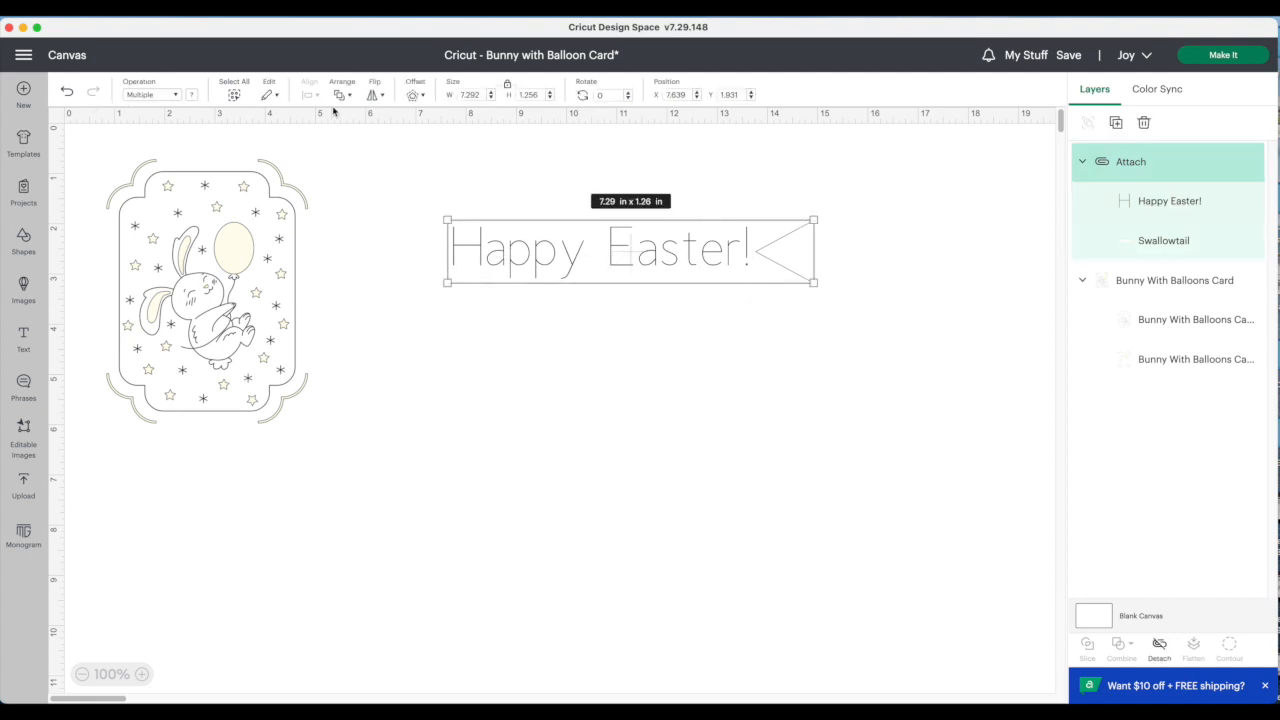
click(412, 90)
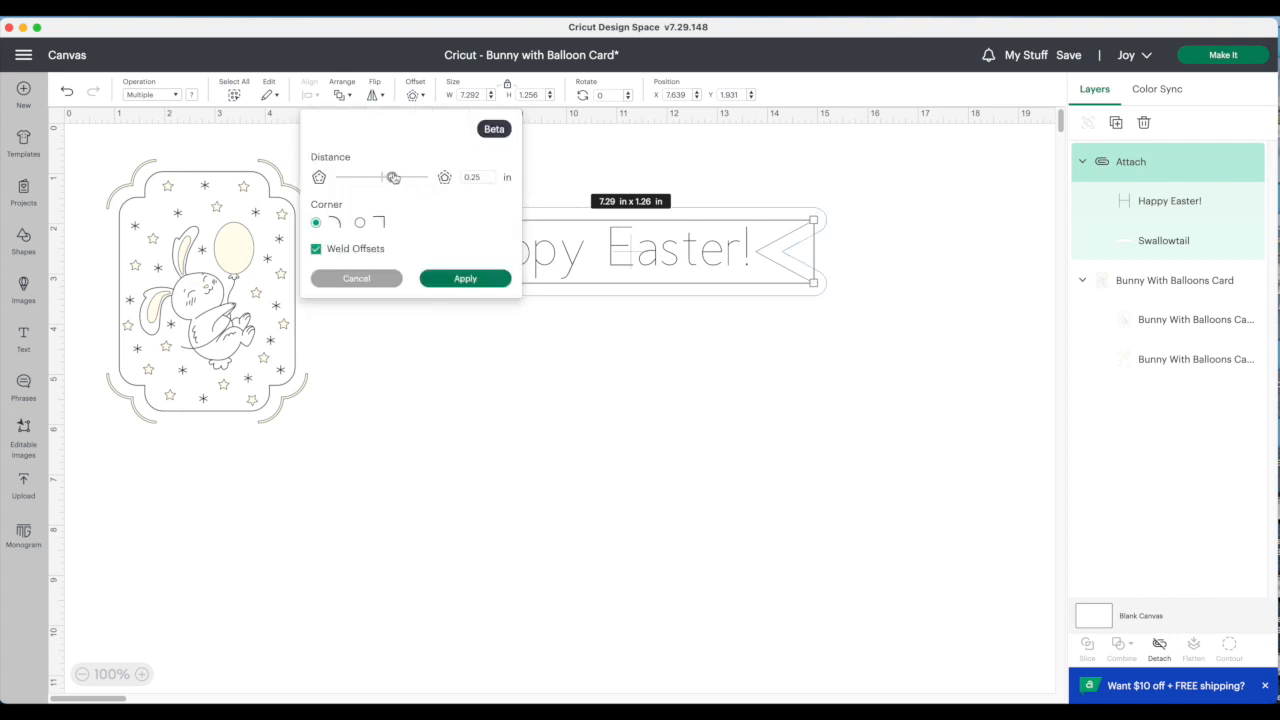
drag(392, 176, 386, 176)
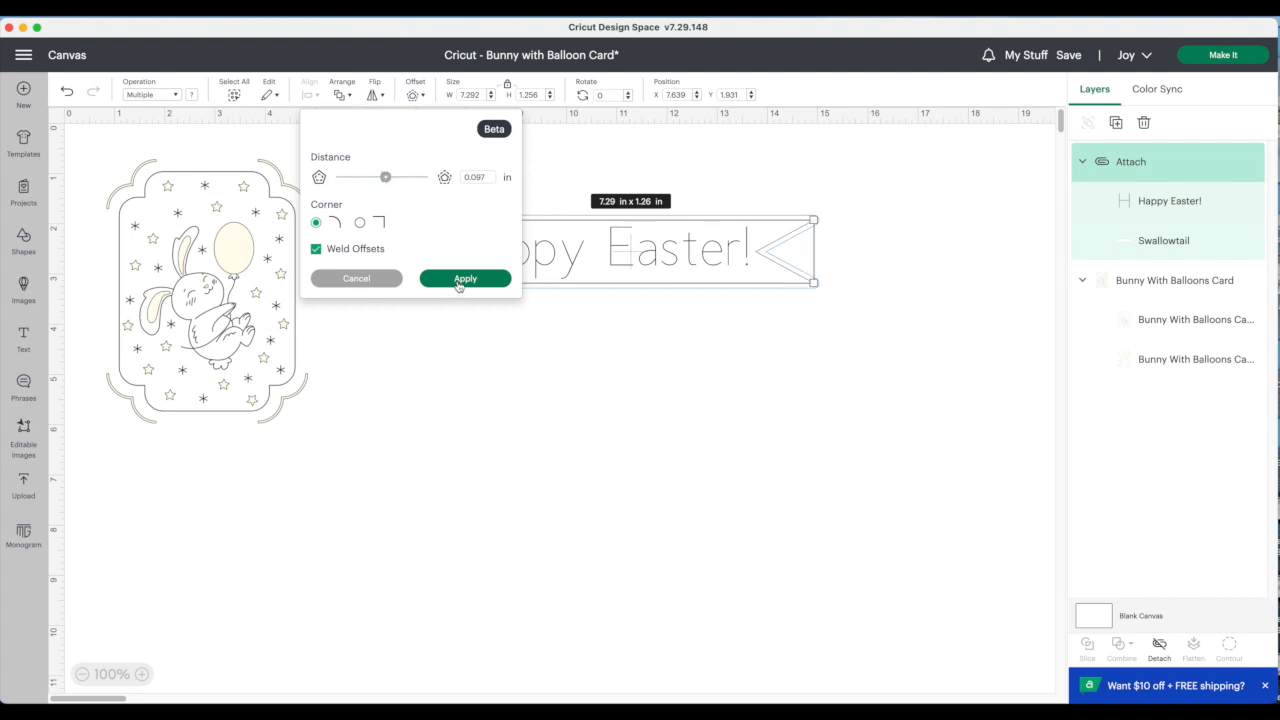
click(464, 278)
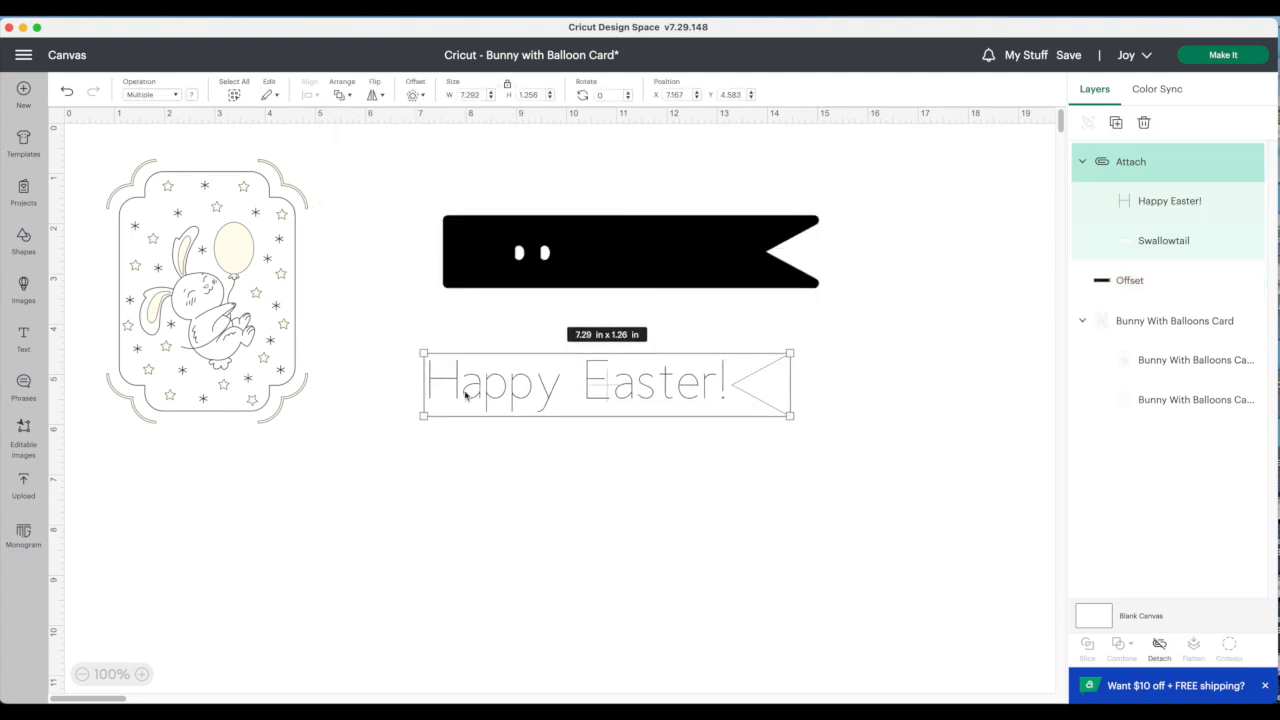
Step: Use Contour on the black offset to hide its inner holes, keeping only the outer outline
click(1130, 280)
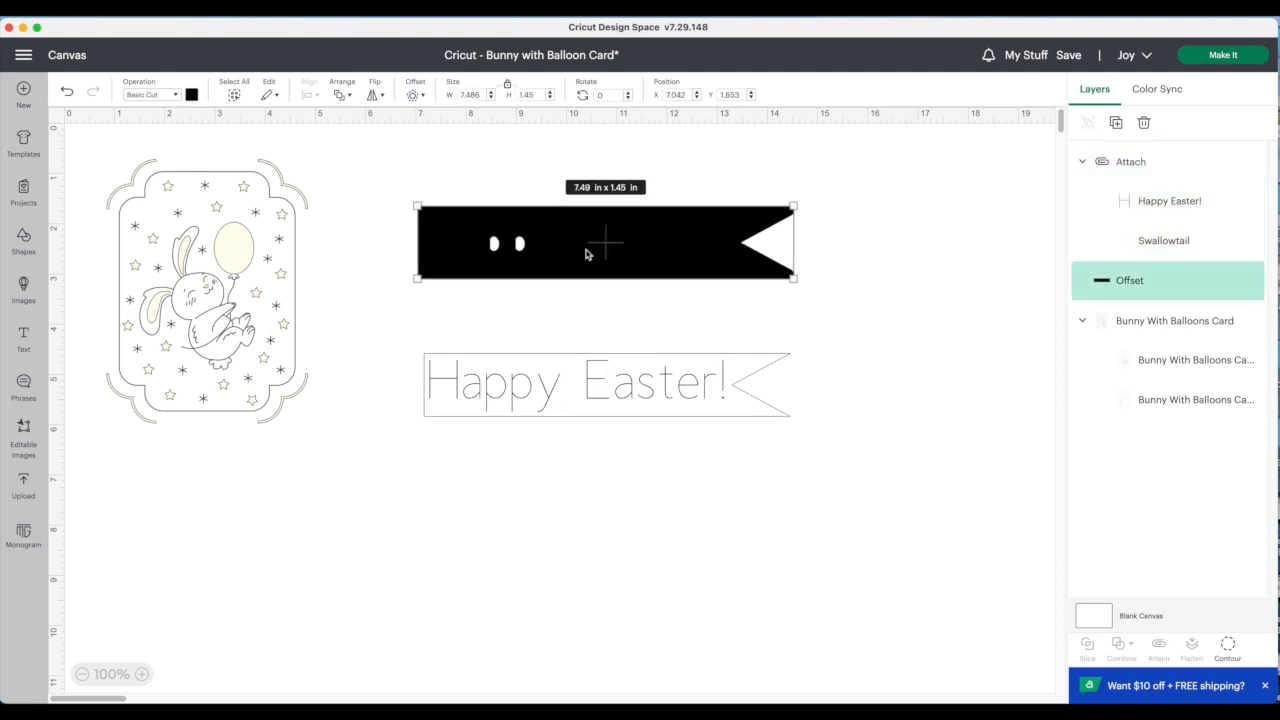
mouse_move(520, 248)
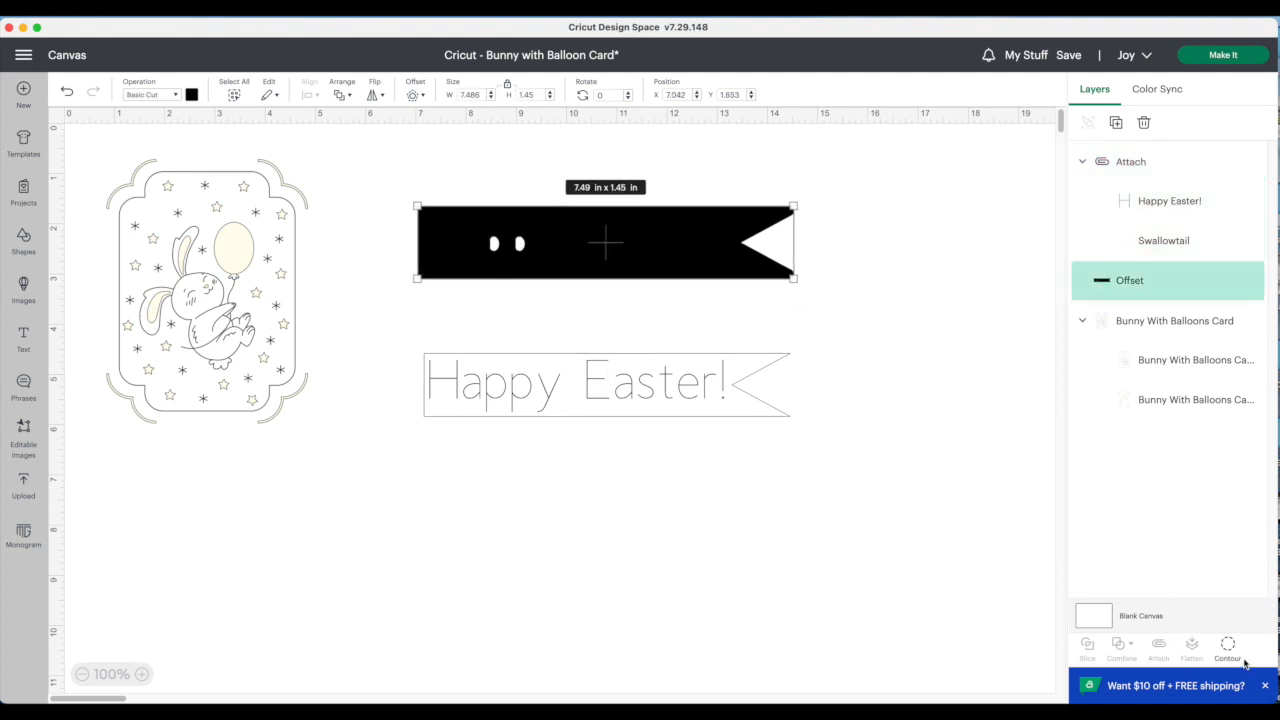
click(1228, 648)
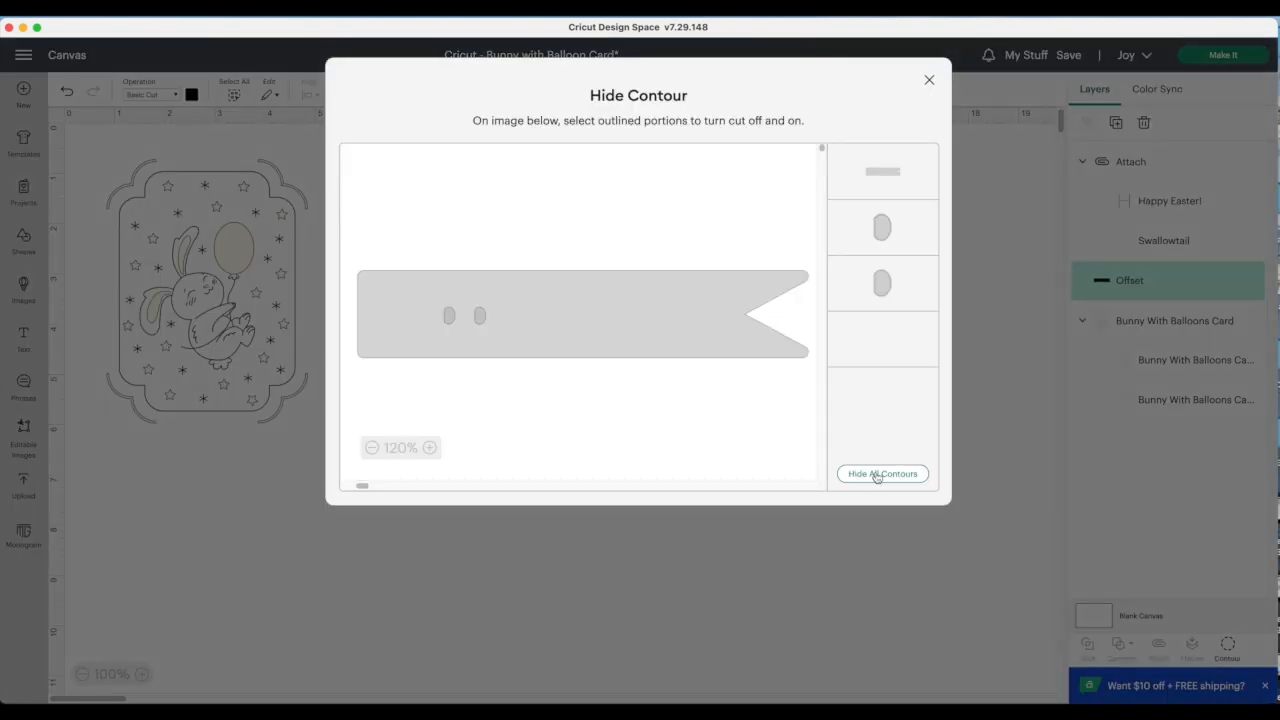
click(882, 472)
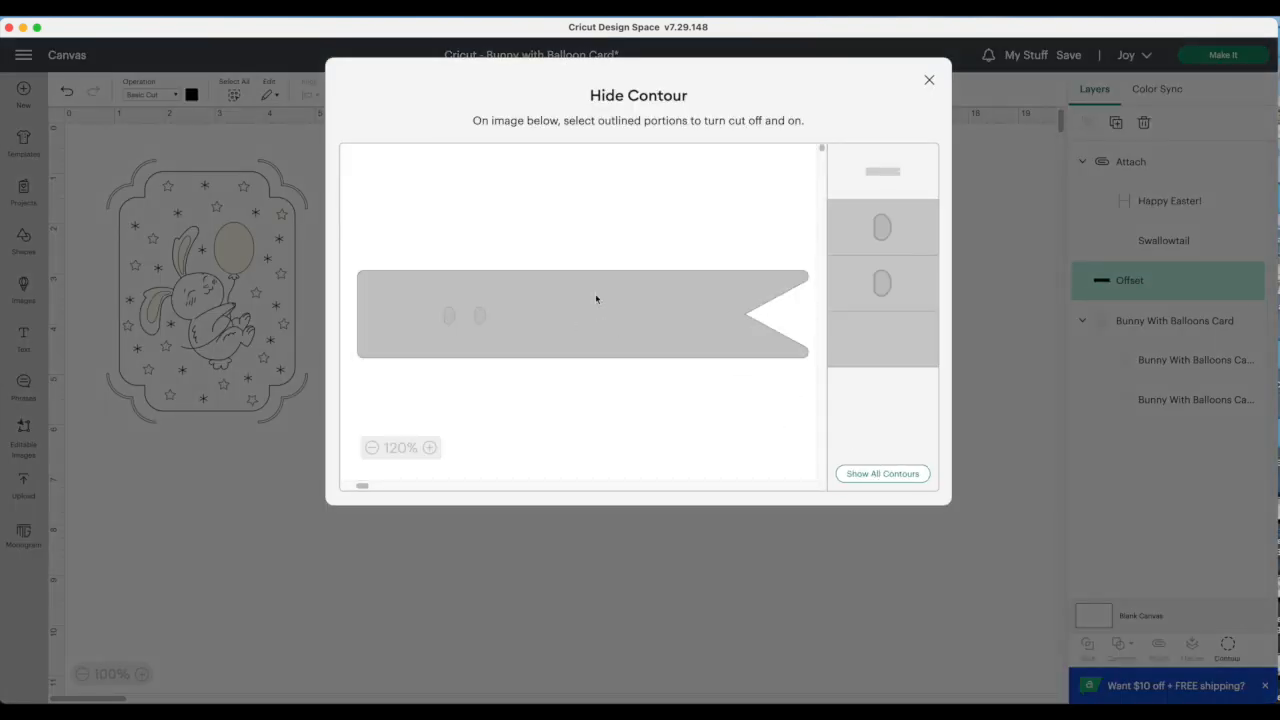
click(928, 80)
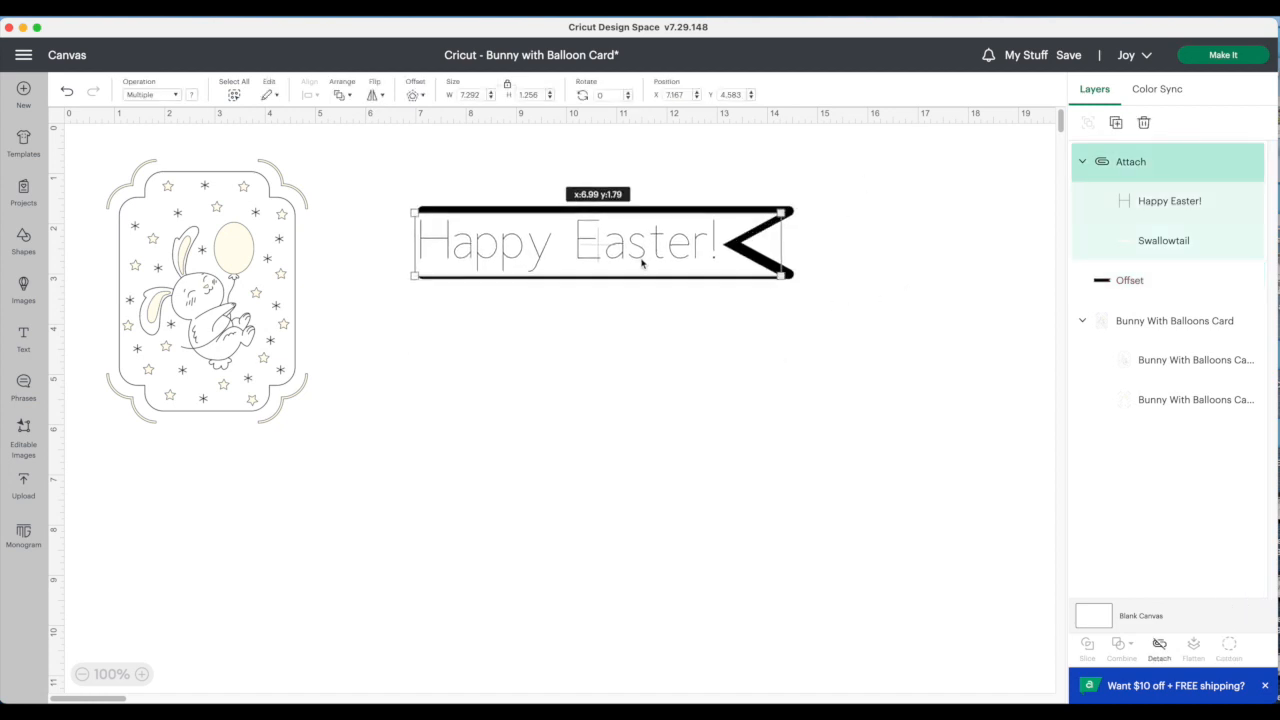
Step: Group the banner with its offset and place it, scaled down, near the card's bottom
click(624, 356)
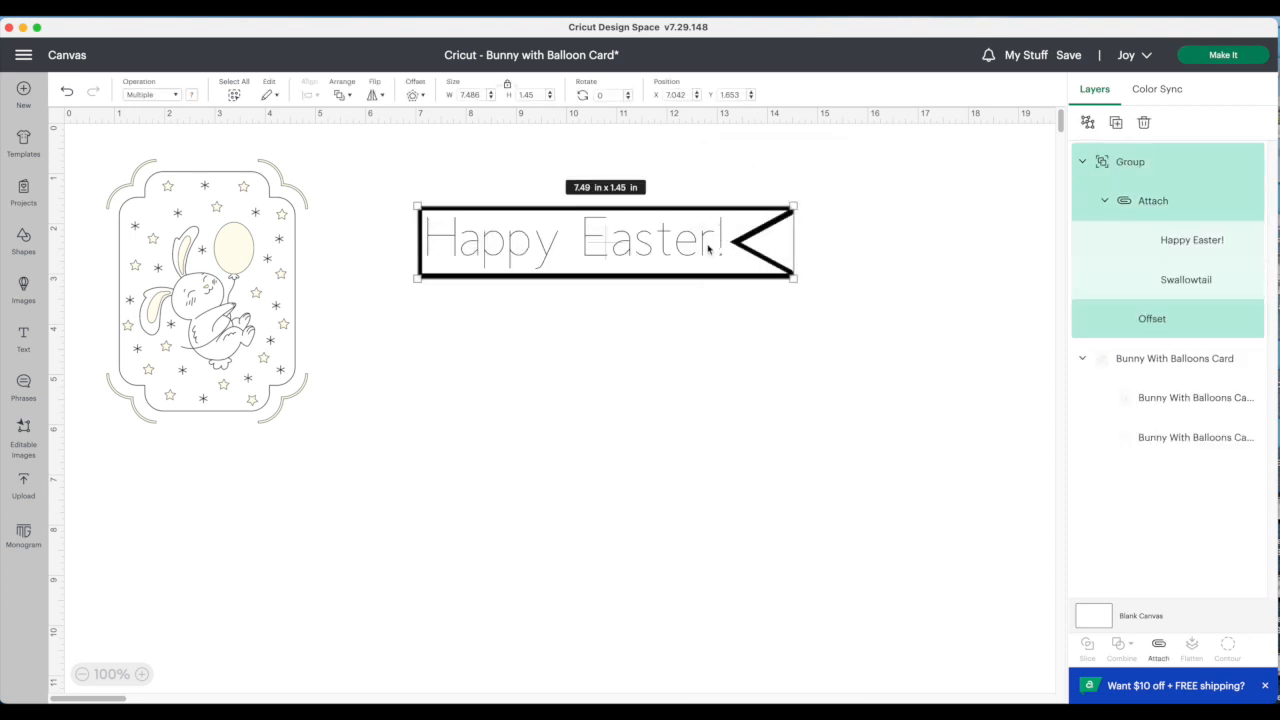
drag(604, 240, 340, 384)
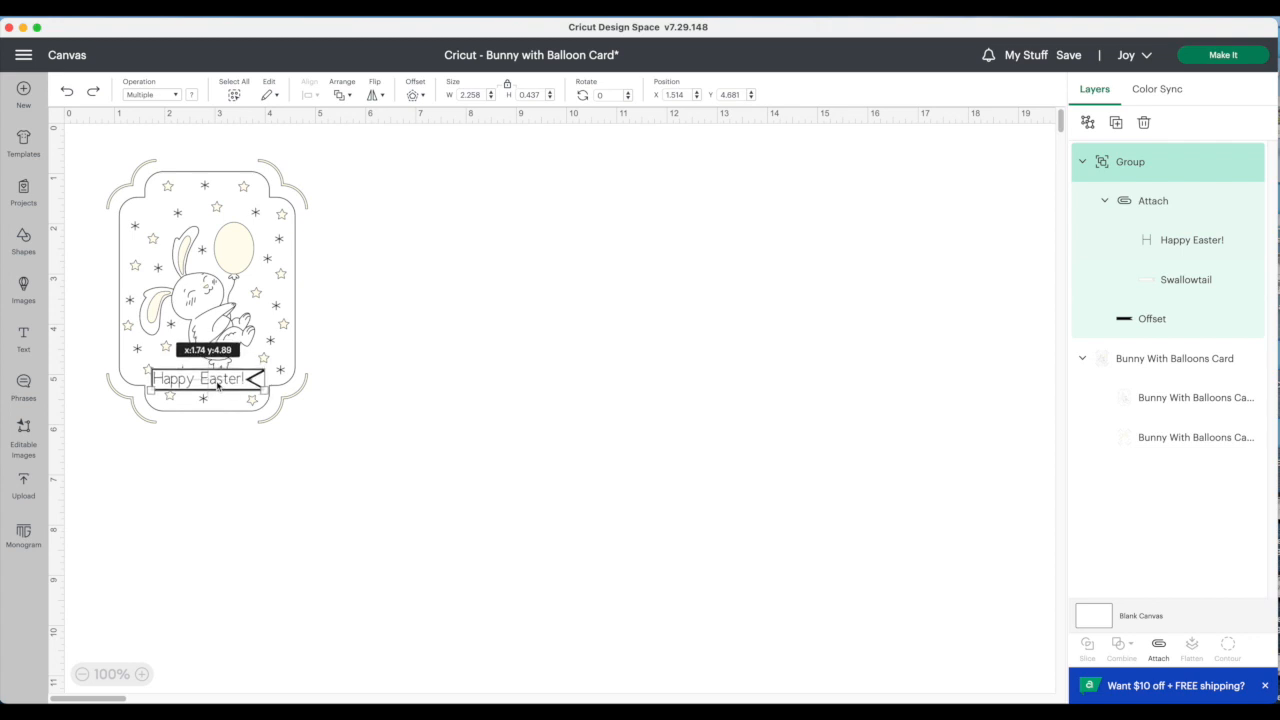
Step: Send the card to mat preparation and move the banner to mat 1's top-left corner
click(488, 390)
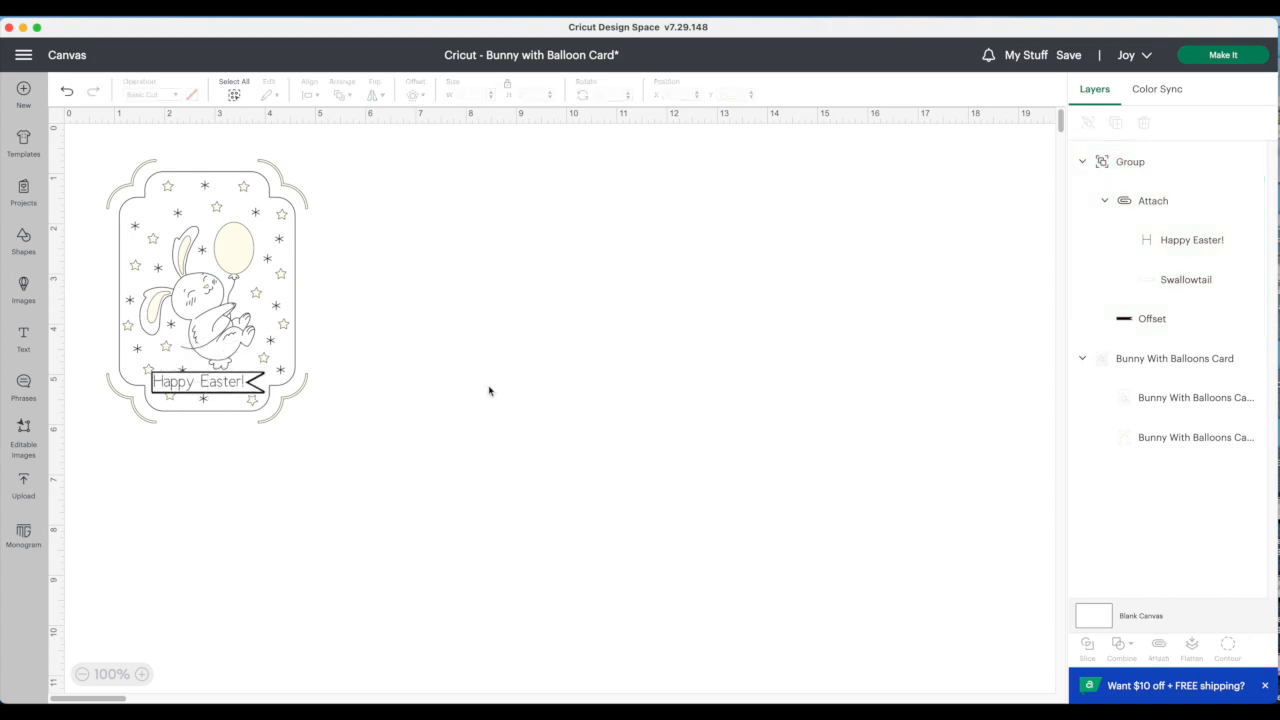
mouse_move(324, 338)
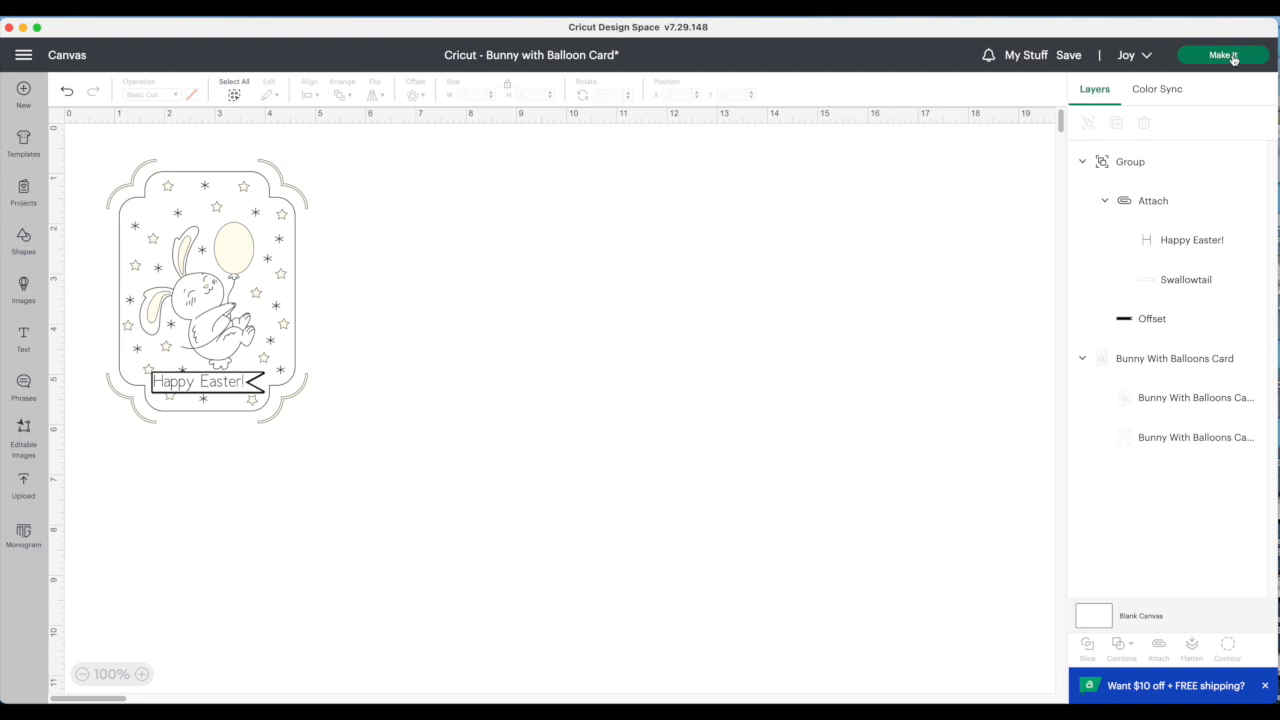
click(1224, 56)
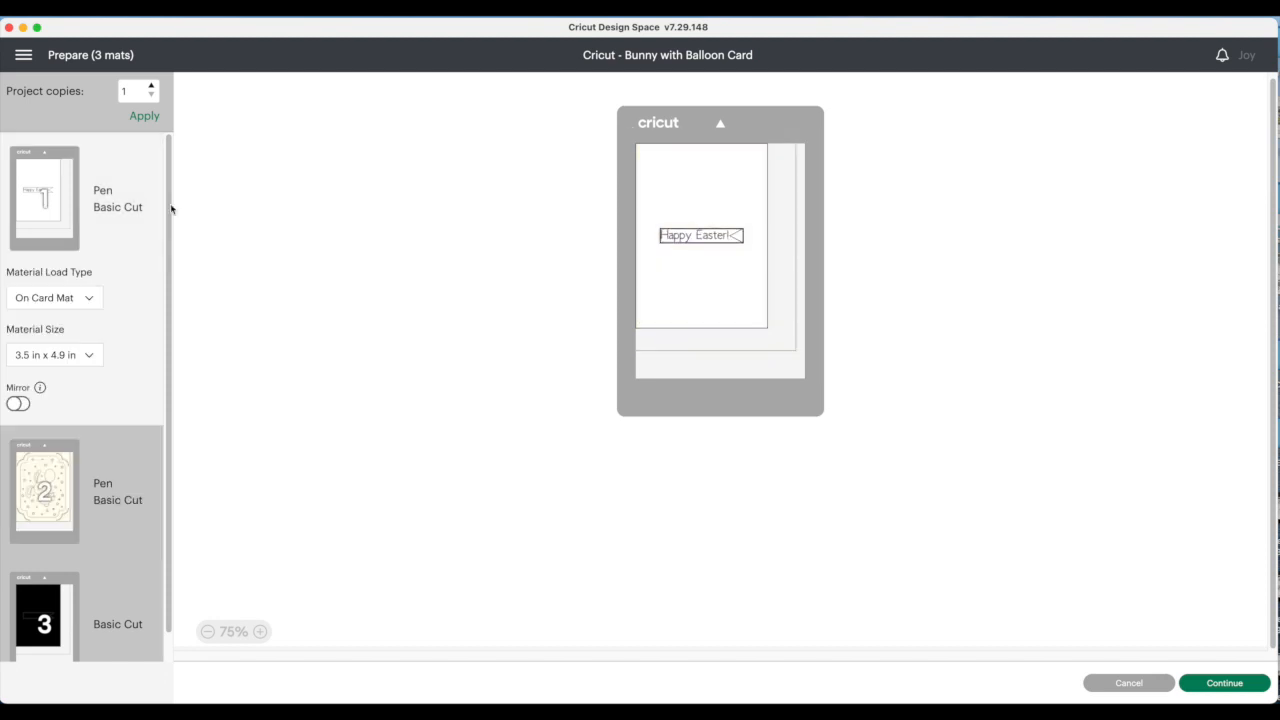
mouse_move(38, 128)
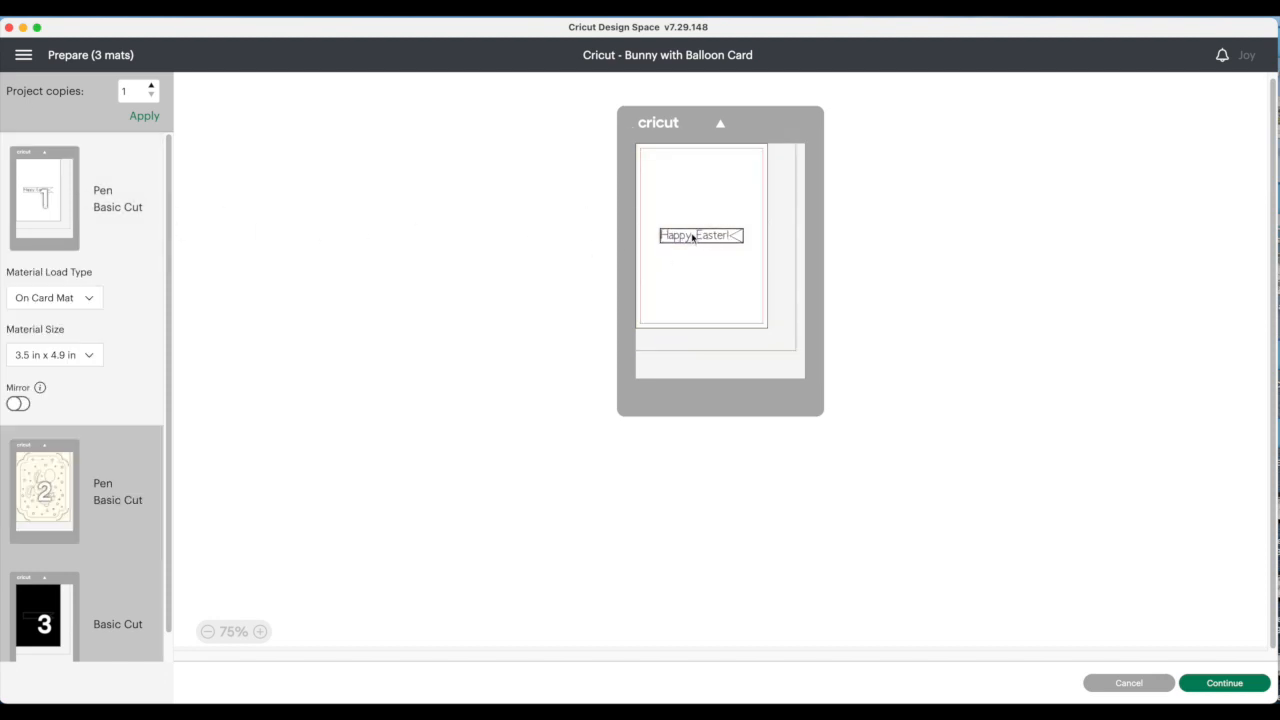
drag(700, 236, 688, 166)
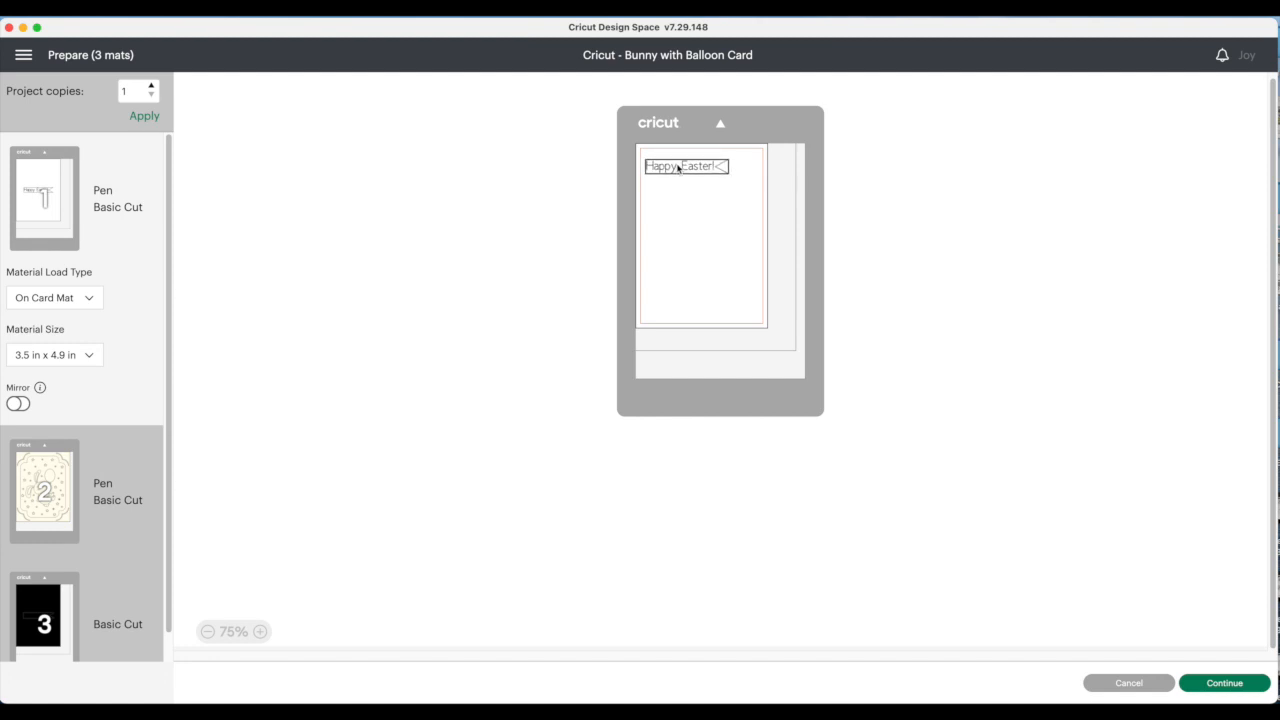
click(44, 490)
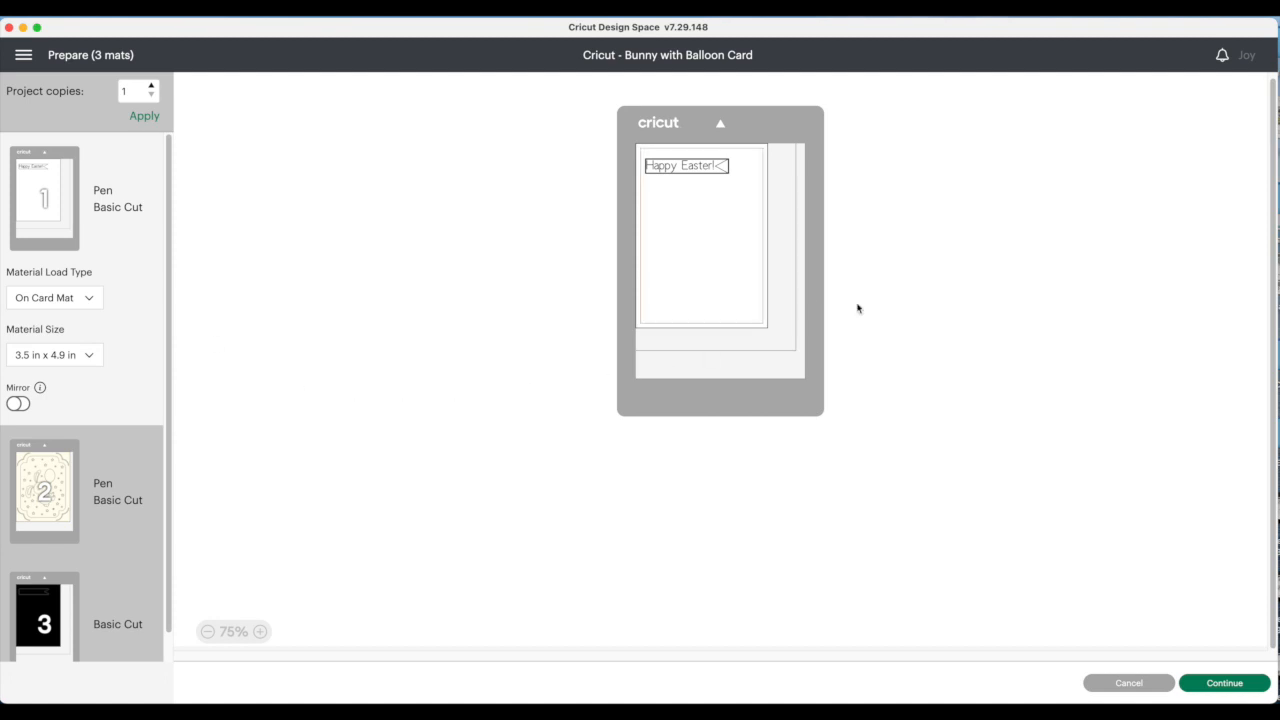
mouse_move(1216, 574)
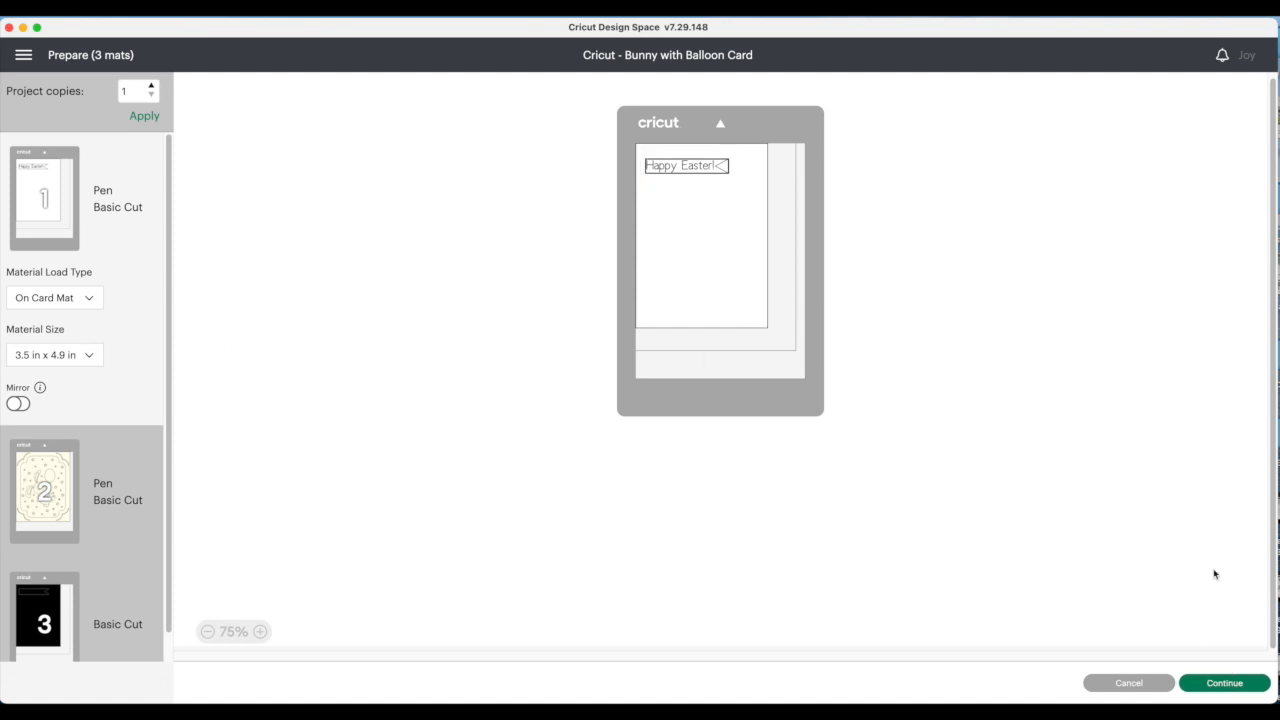
Step: Continue to the make screen, select Insert Card – Cardstock as base material and set pressure to More
click(1224, 682)
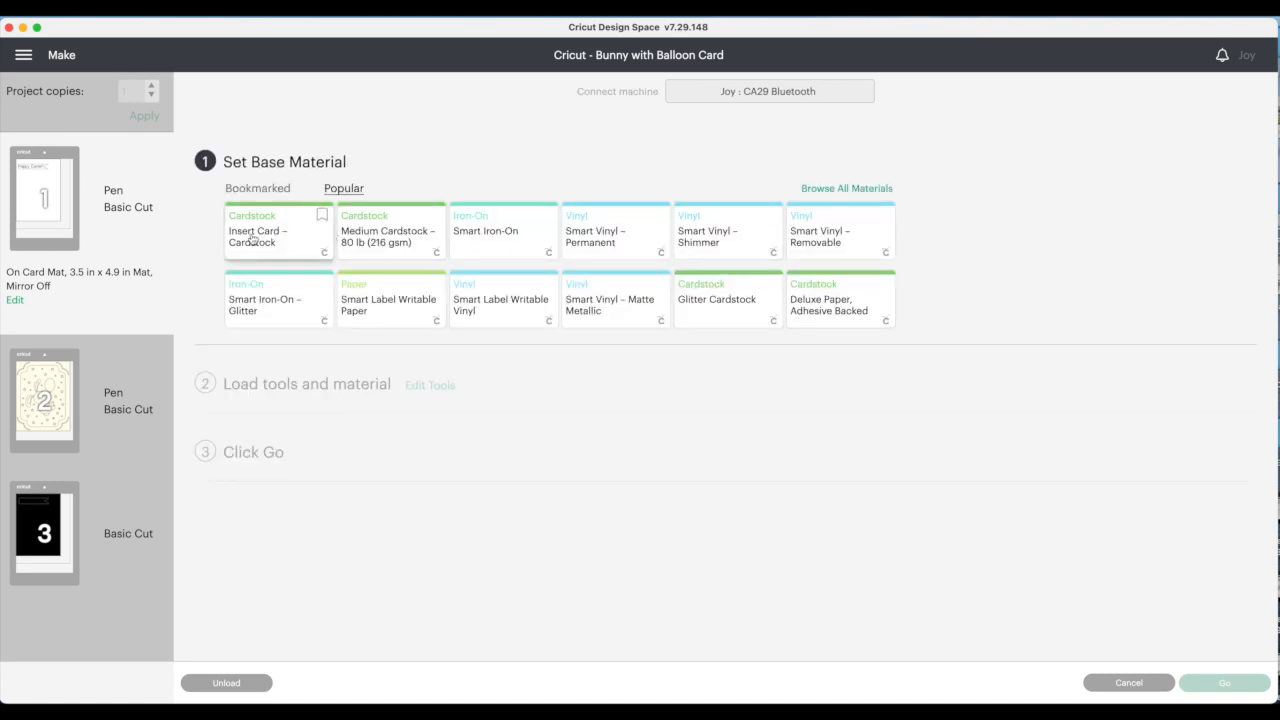
click(276, 230)
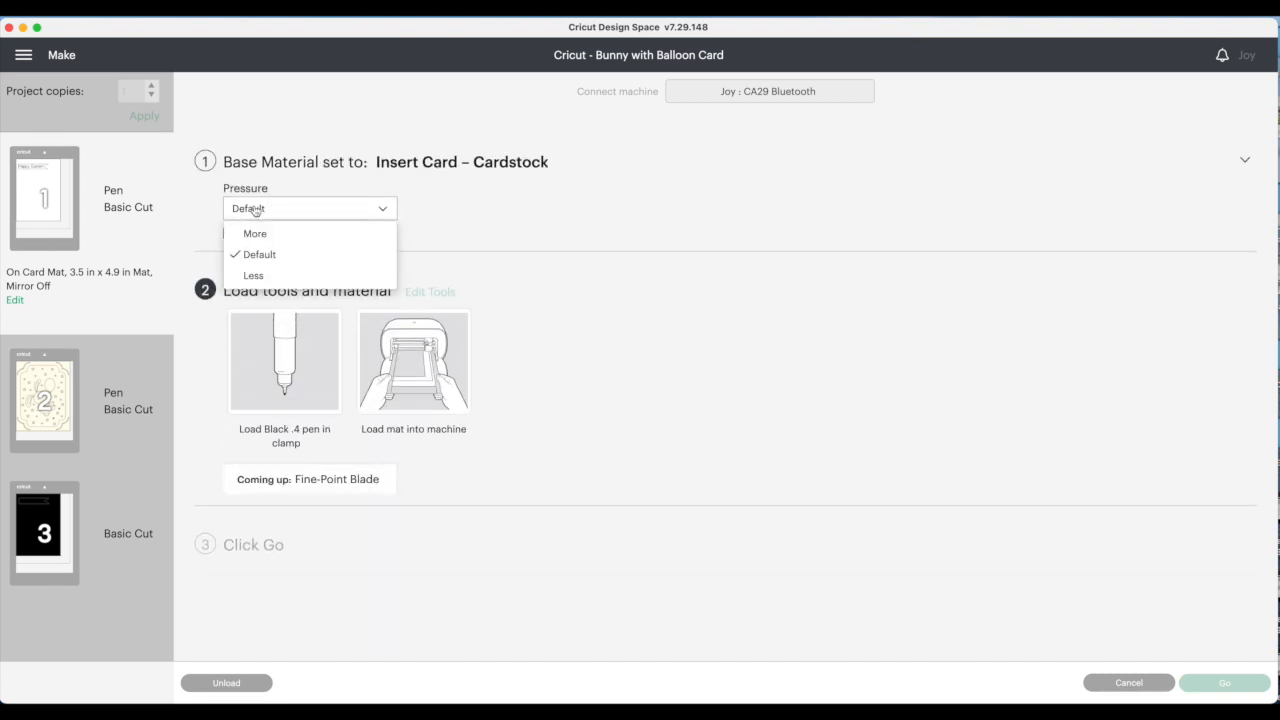
click(256, 232)
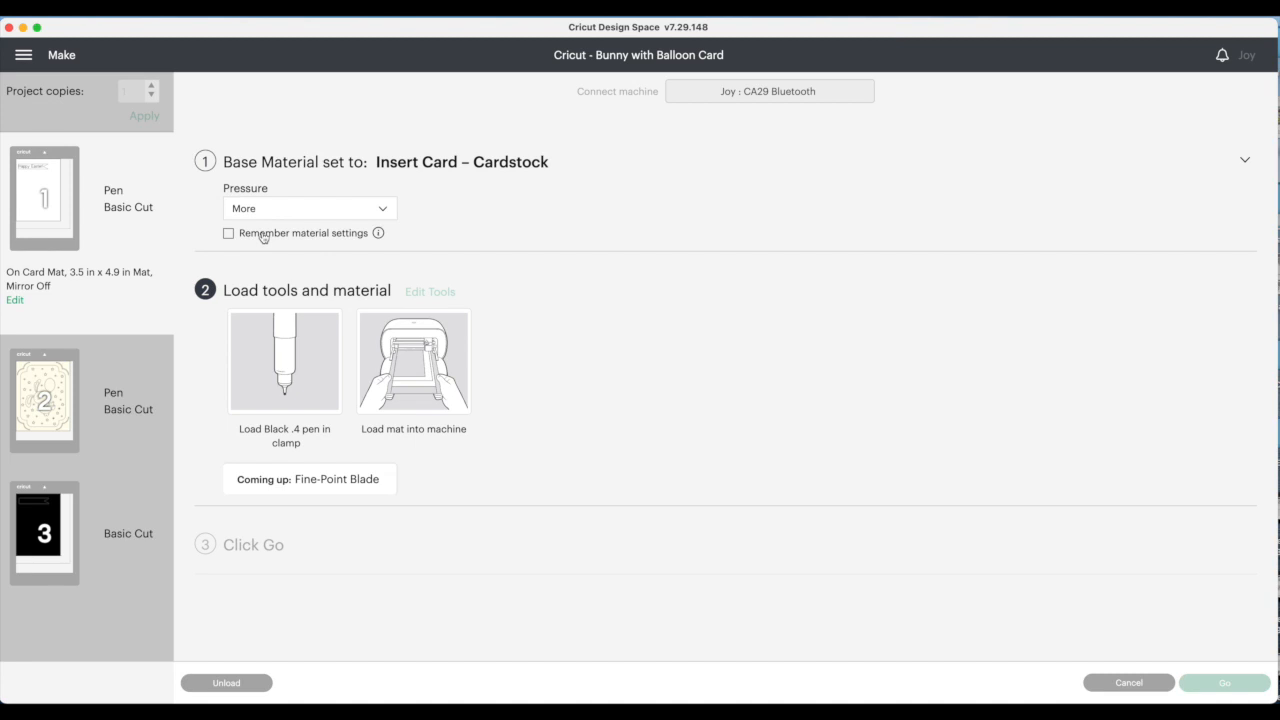
mouse_move(300, 330)
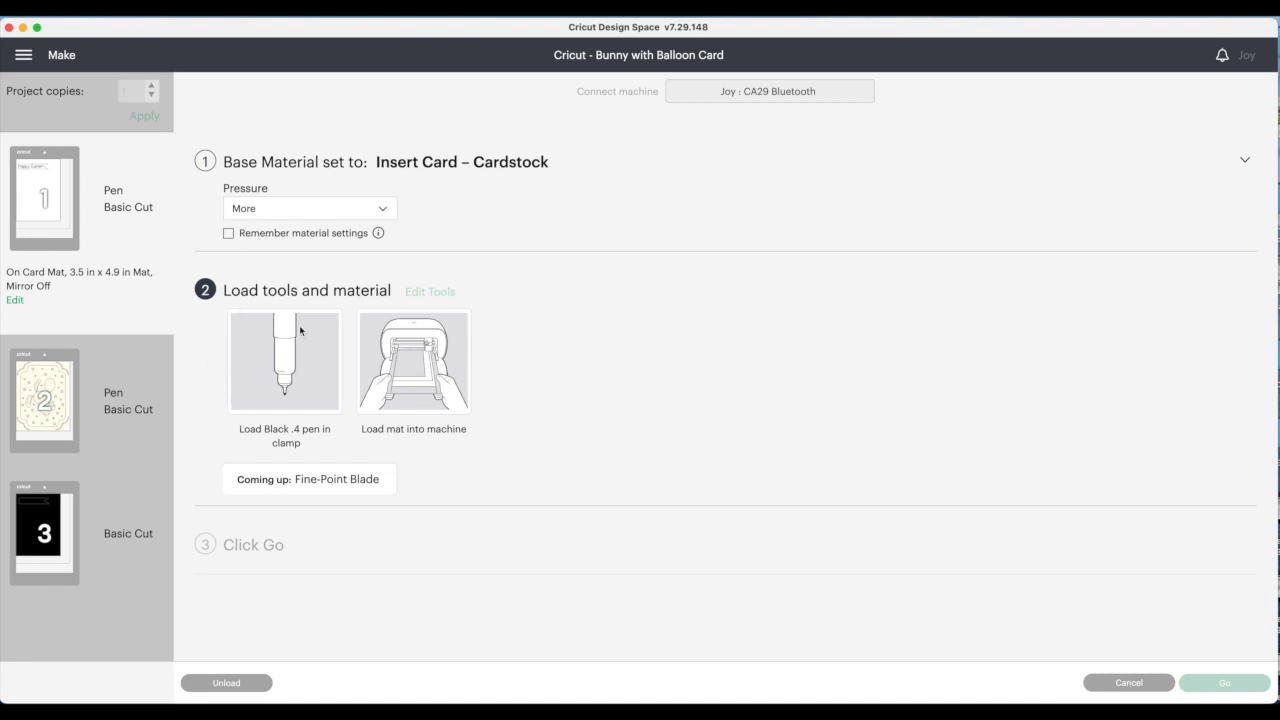
mouse_move(264, 462)
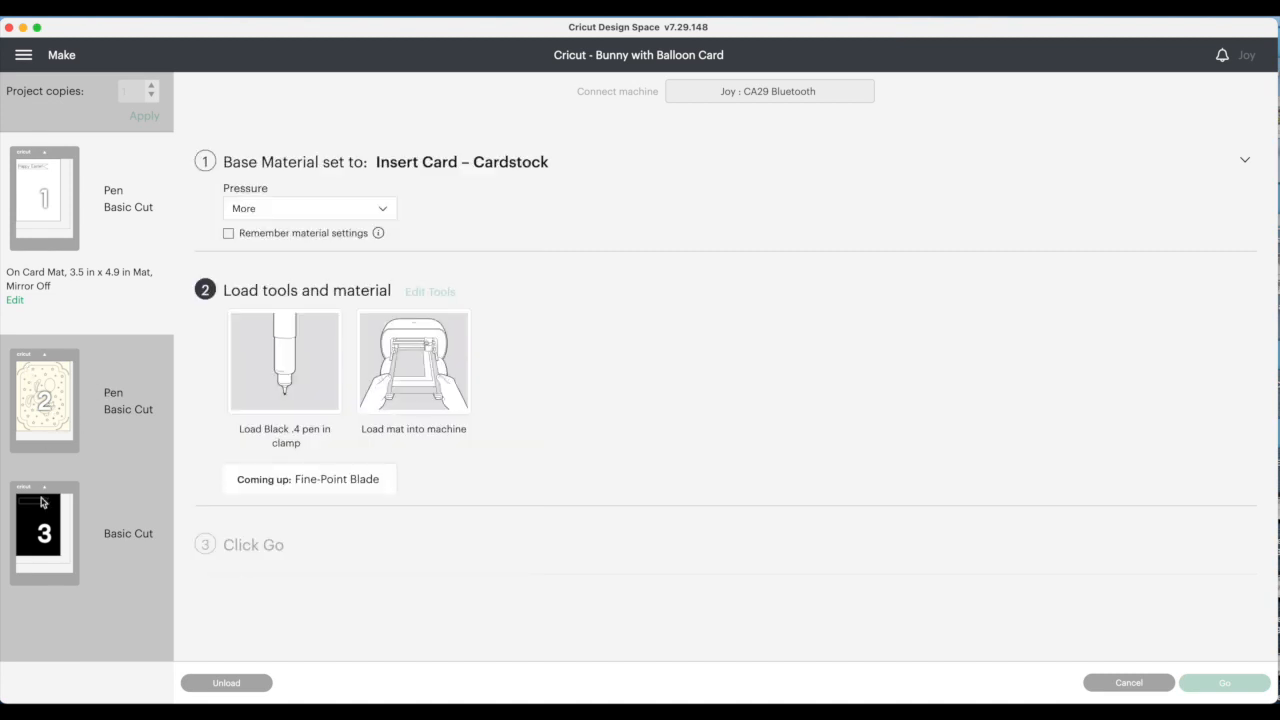
mouse_move(676, 558)
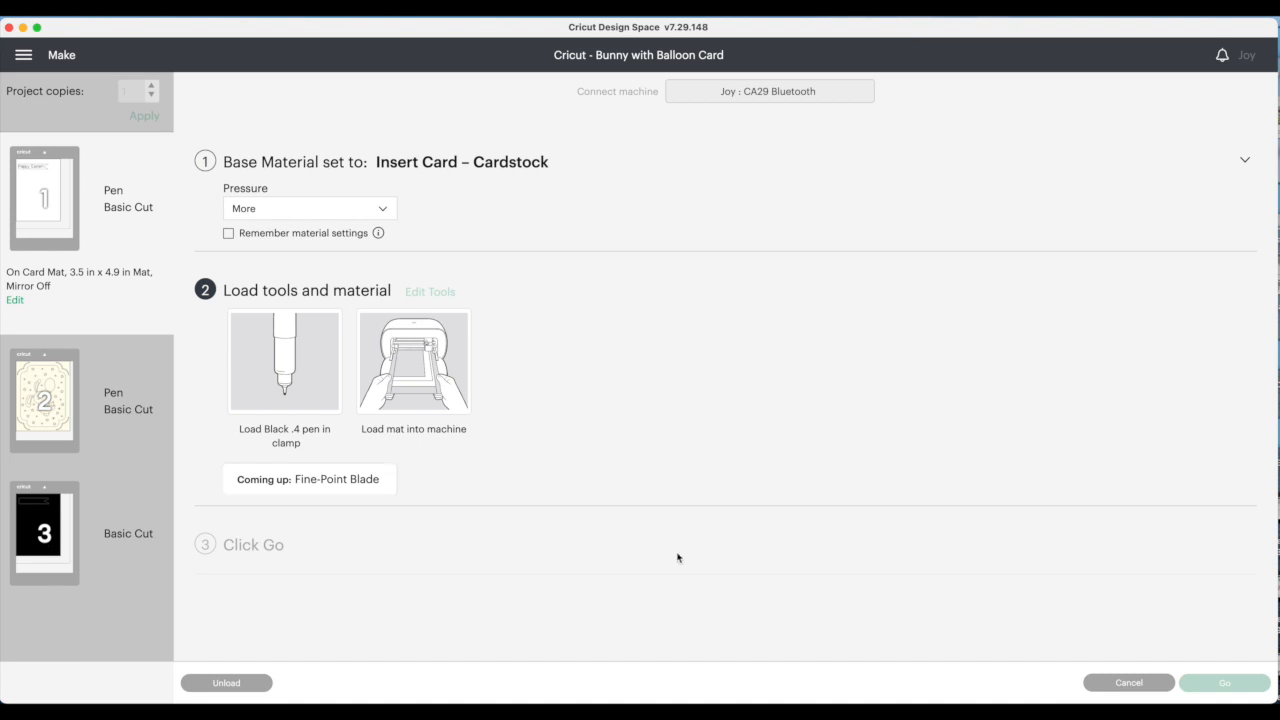
mouse_move(682, 512)
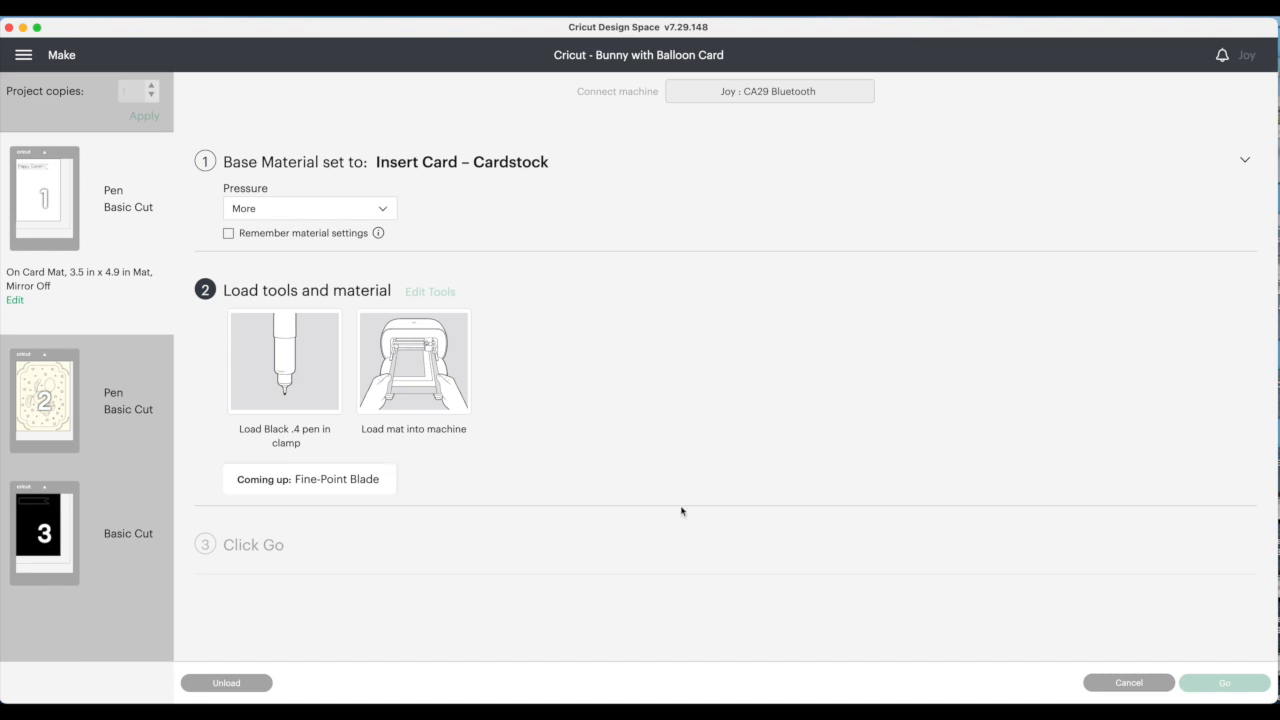